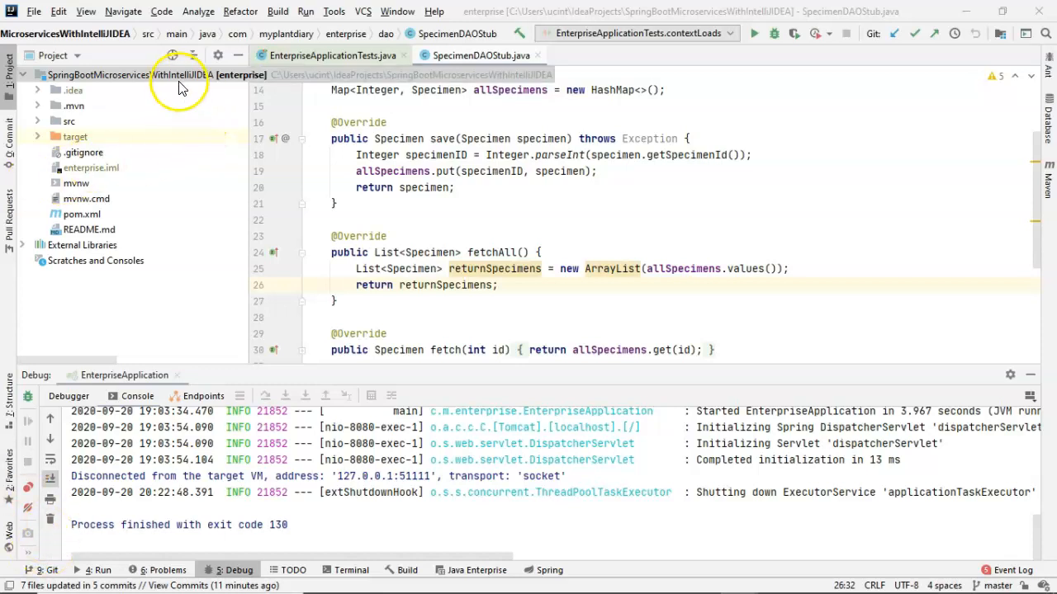
# Step: Create a .circleci directory at the project root with a new config.yml file inside it
pyautogui.rightClick(157, 76)
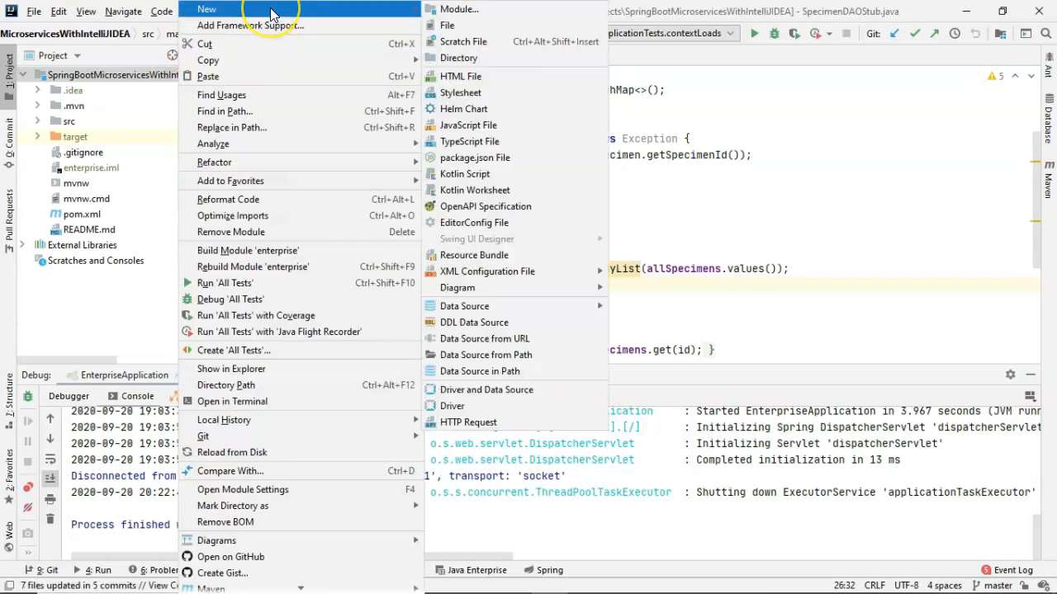
pyautogui.moveTo(459, 57)
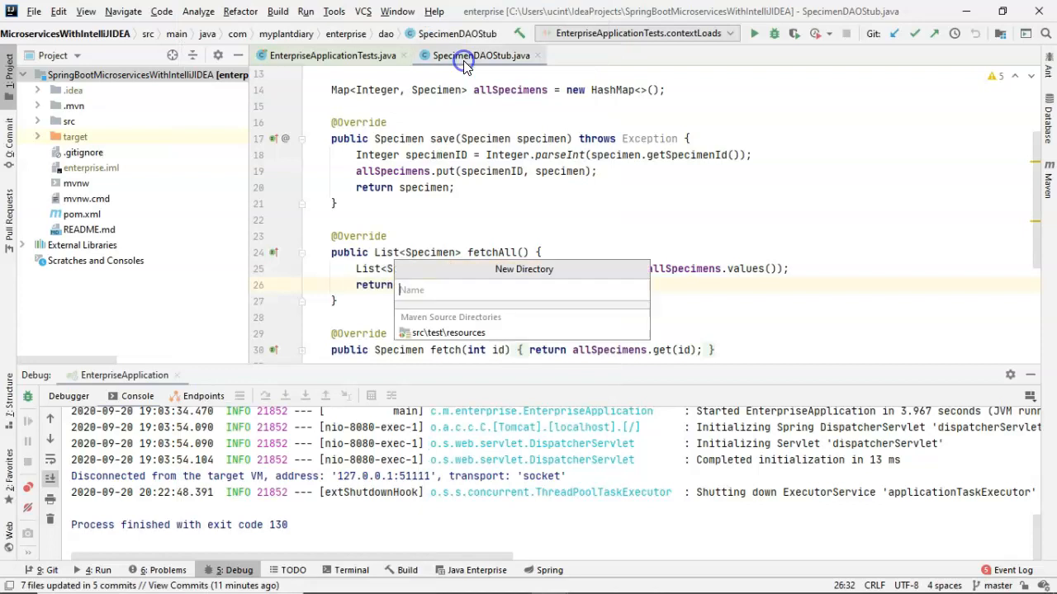
pyautogui.write('.circ')
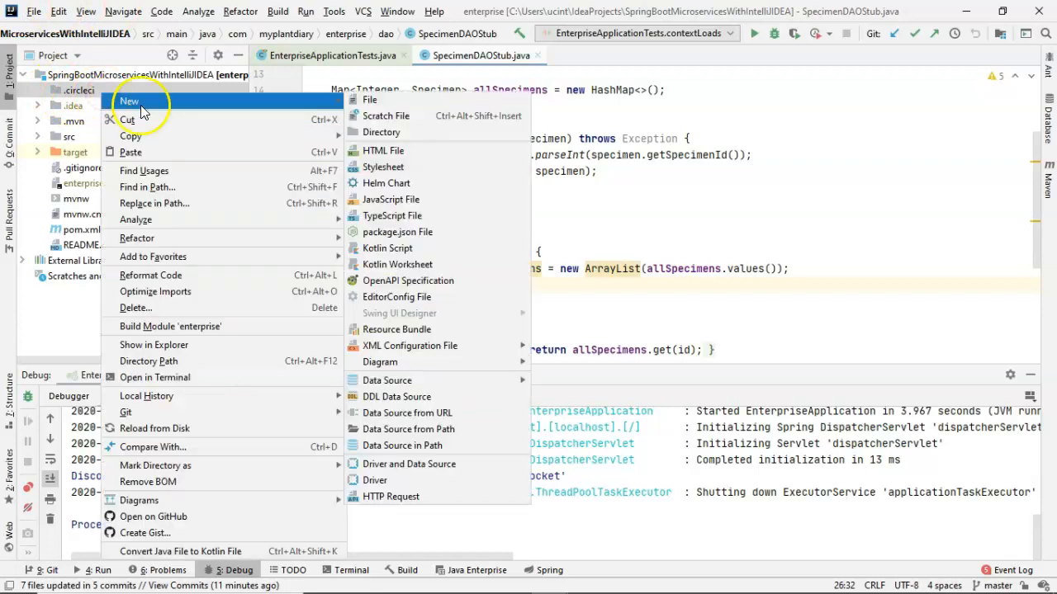
pyautogui.click(370, 99)
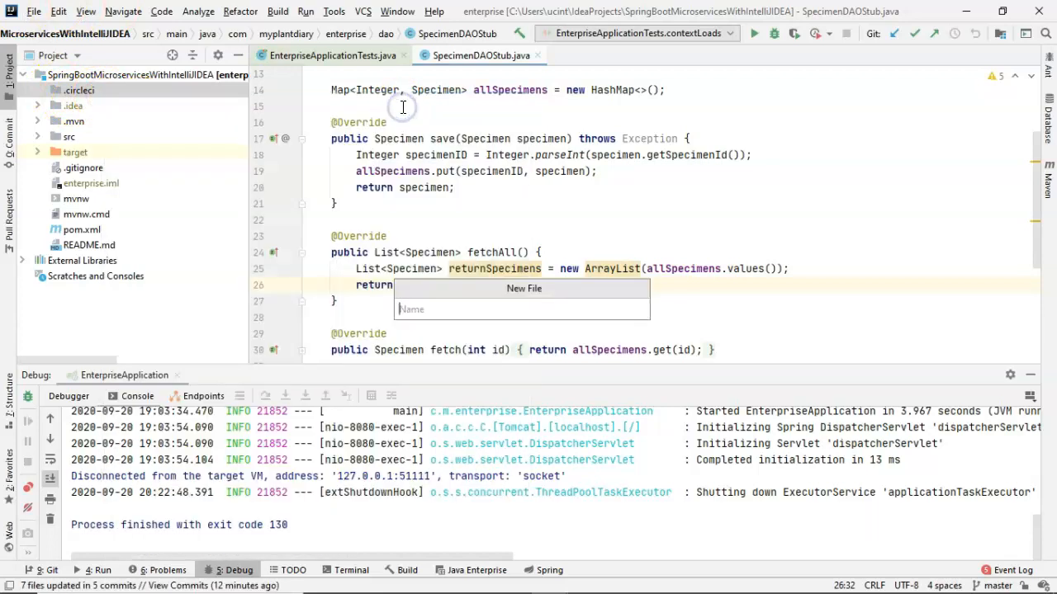
pyautogui.write('config.')
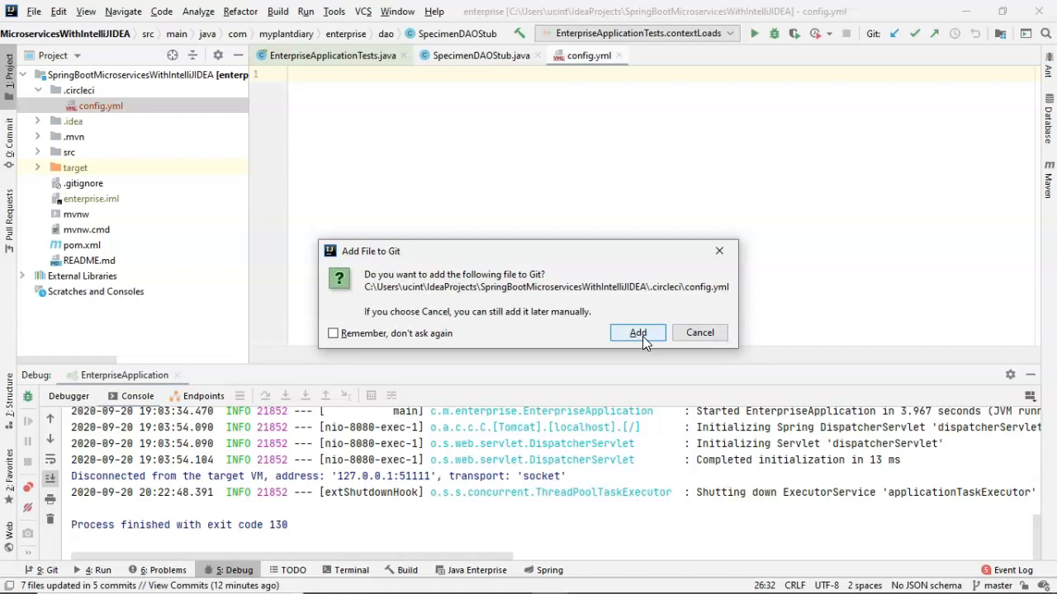
# Step: Add config.yml to Git and fill it with the CircleCI 2.0 Maven job: checkout, cache, go-offline, mvn package
pyautogui.click(637, 333)
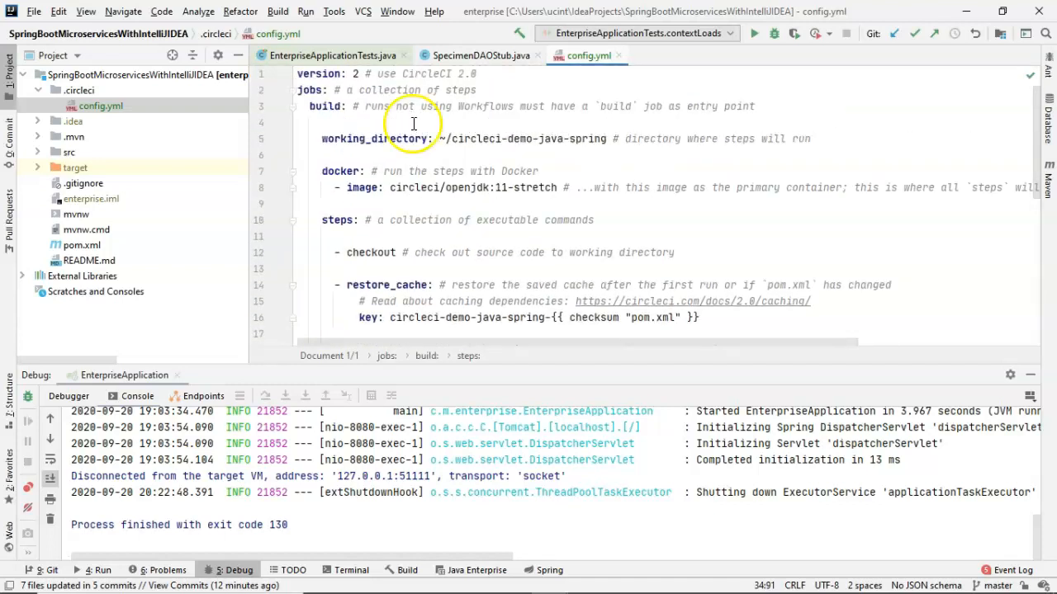
pyautogui.scroll(-3)
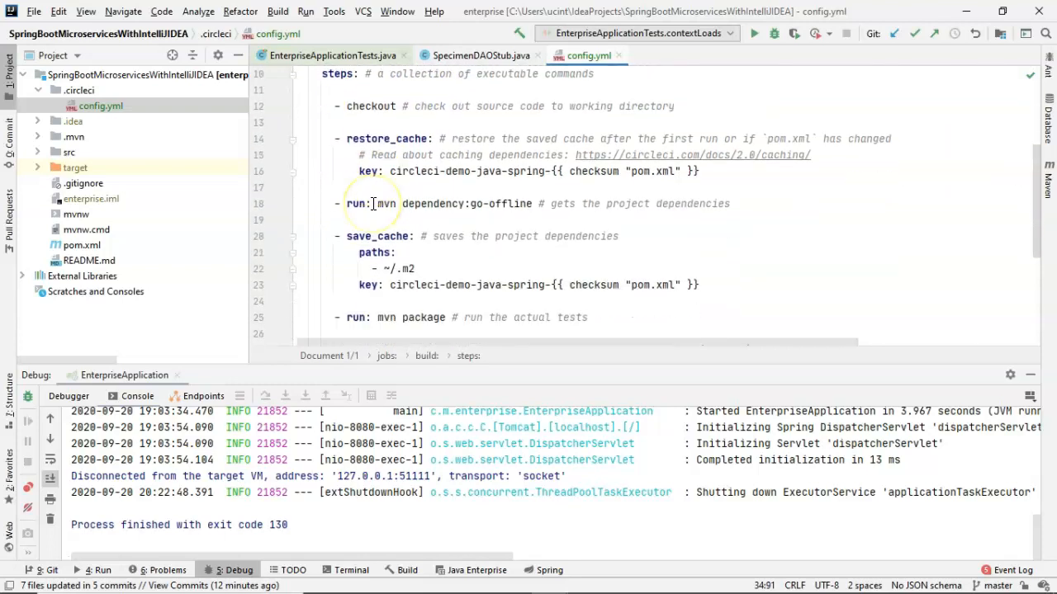
pyautogui.scroll(-3)
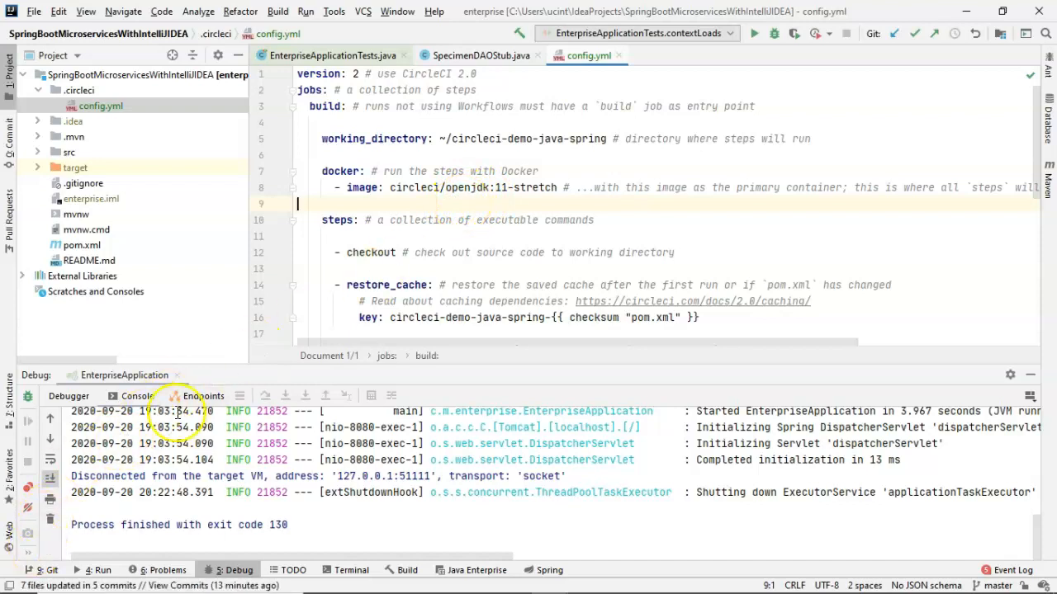
pyautogui.scroll(-3)
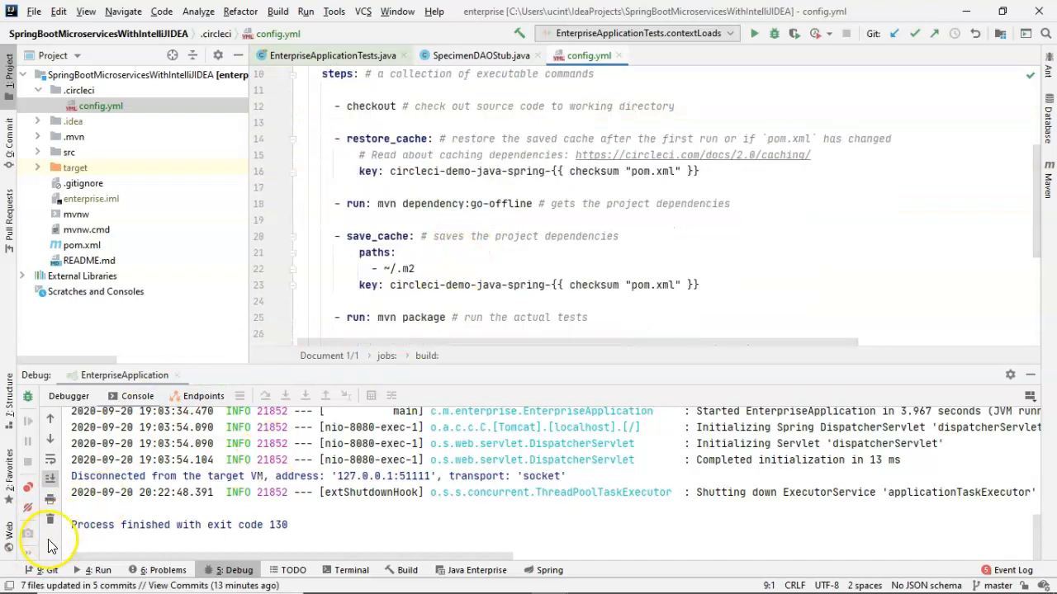
pyautogui.click(591, 170)
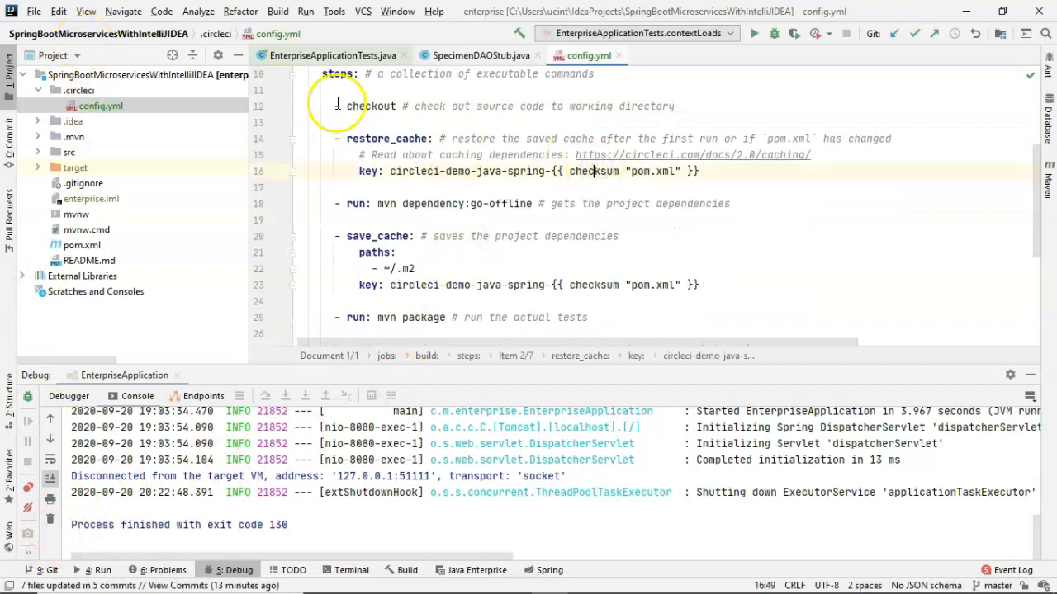
# Step: Bring up the project root's Git actions to commit and push the CircleCI configuration
pyautogui.rightClick(101, 106)
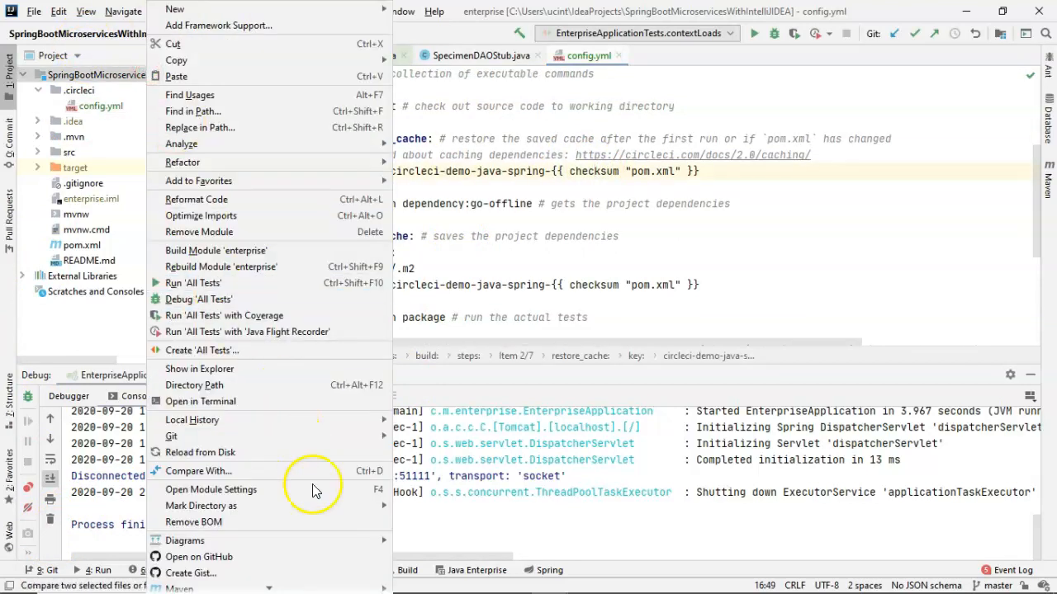
pyautogui.moveTo(172, 435)
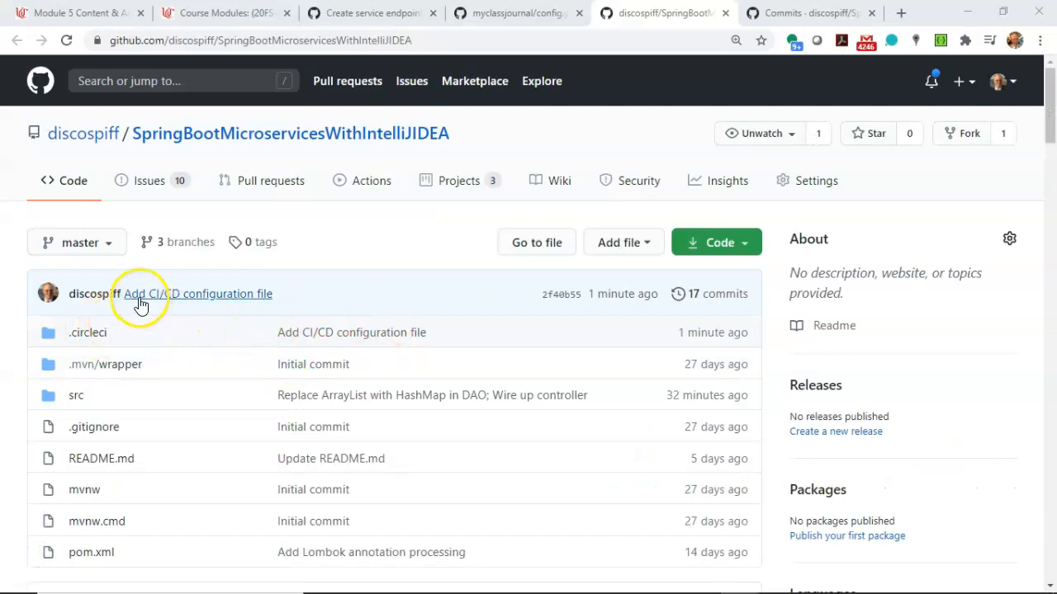
pyautogui.moveTo(87, 332)
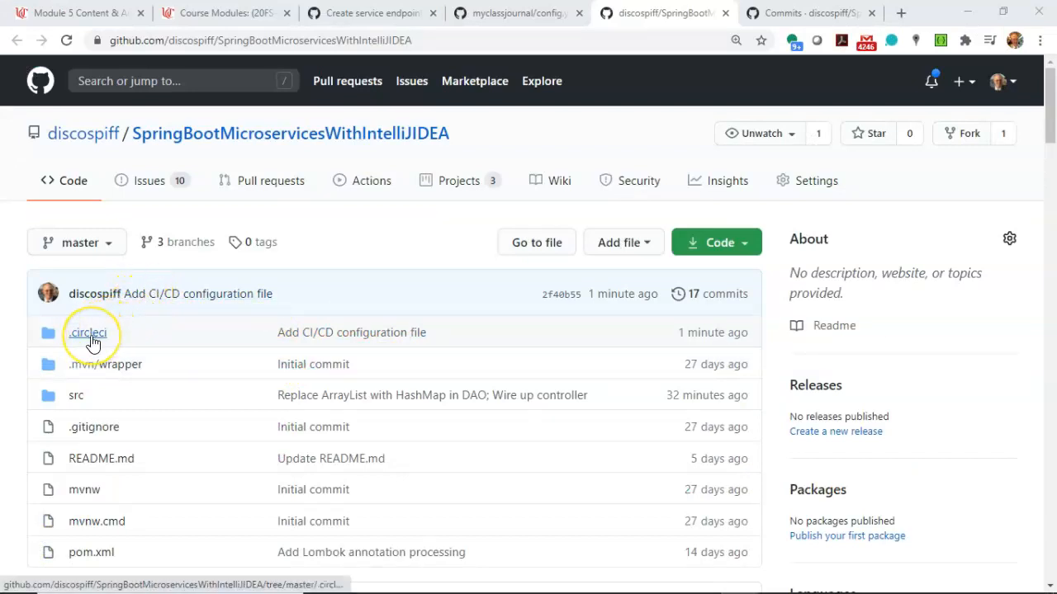
pyautogui.click(88, 332)
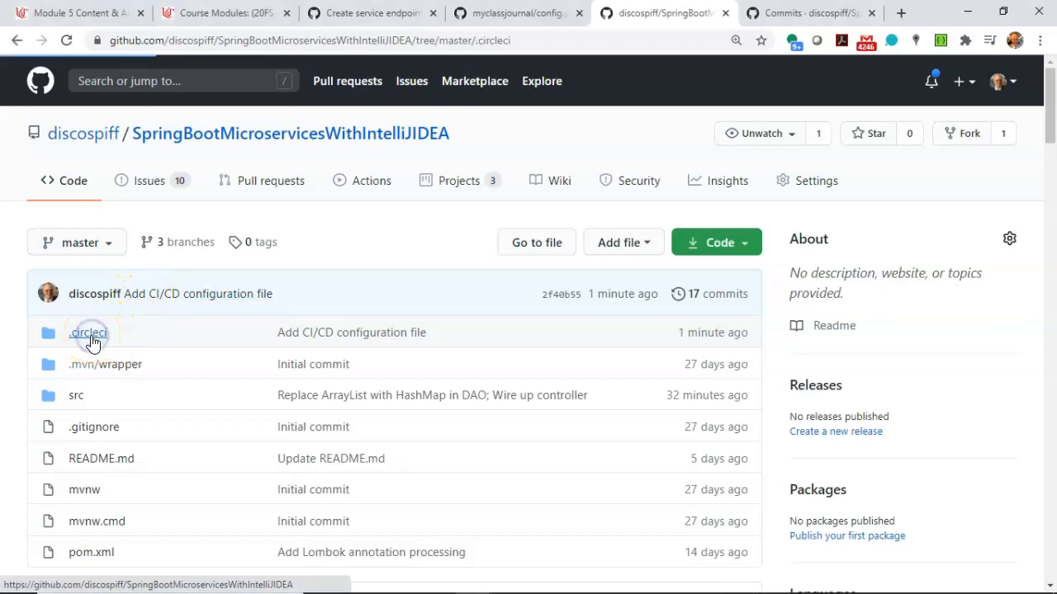
pyautogui.click(89, 331)
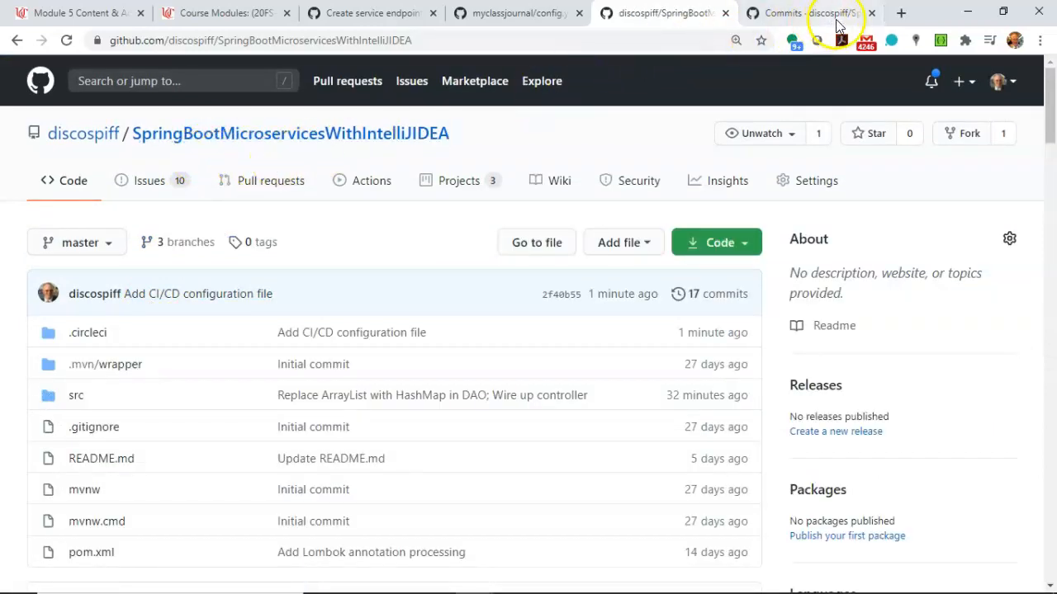
pyautogui.click(900, 13)
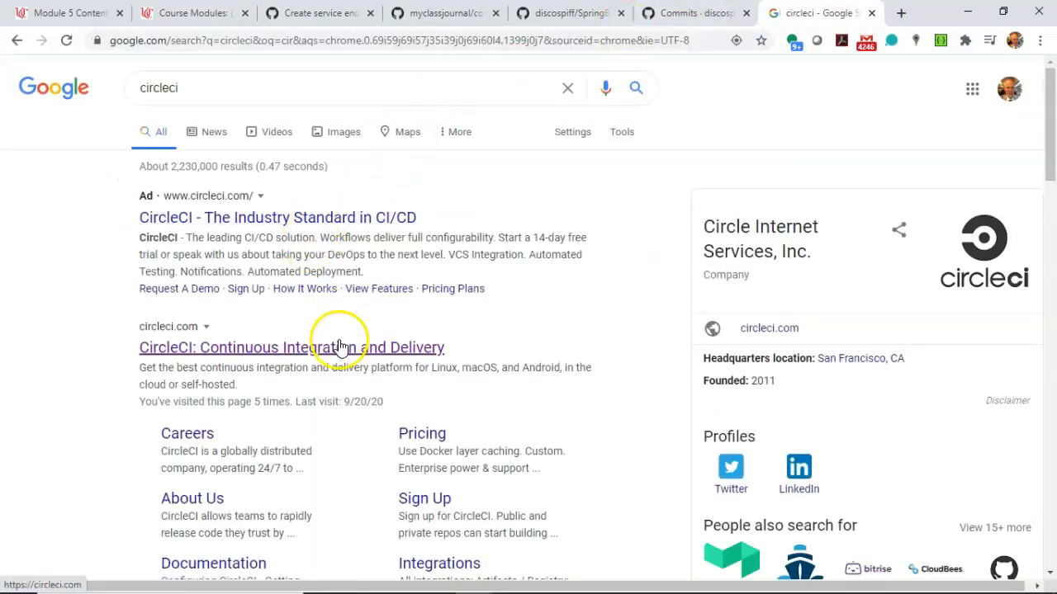
# Step: Go from the circleci.com search result into the CircleCI app's Projects dashboard
pyautogui.click(291, 347)
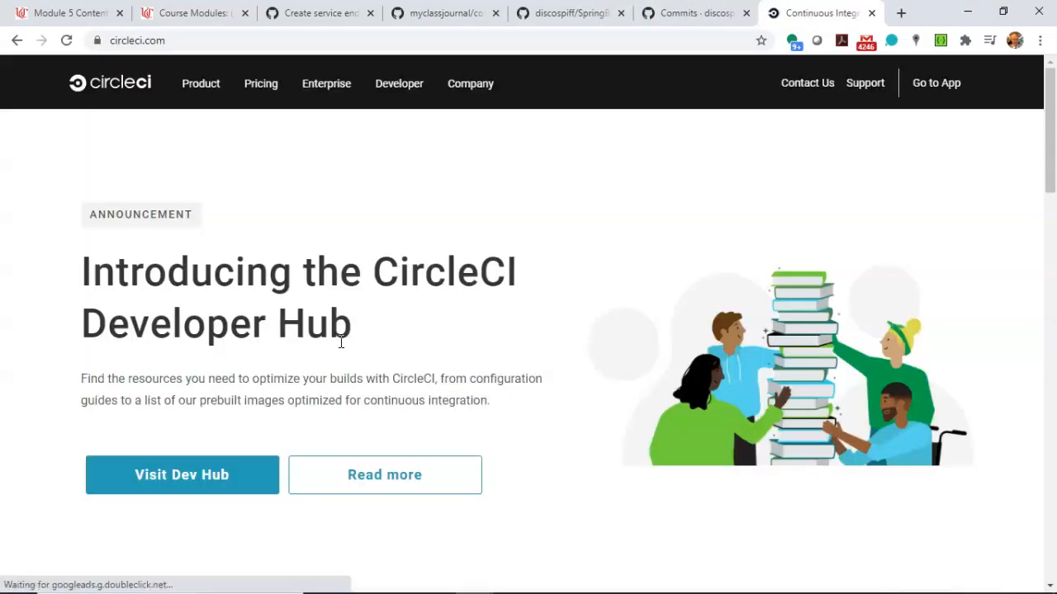
pyautogui.moveTo(581, 180)
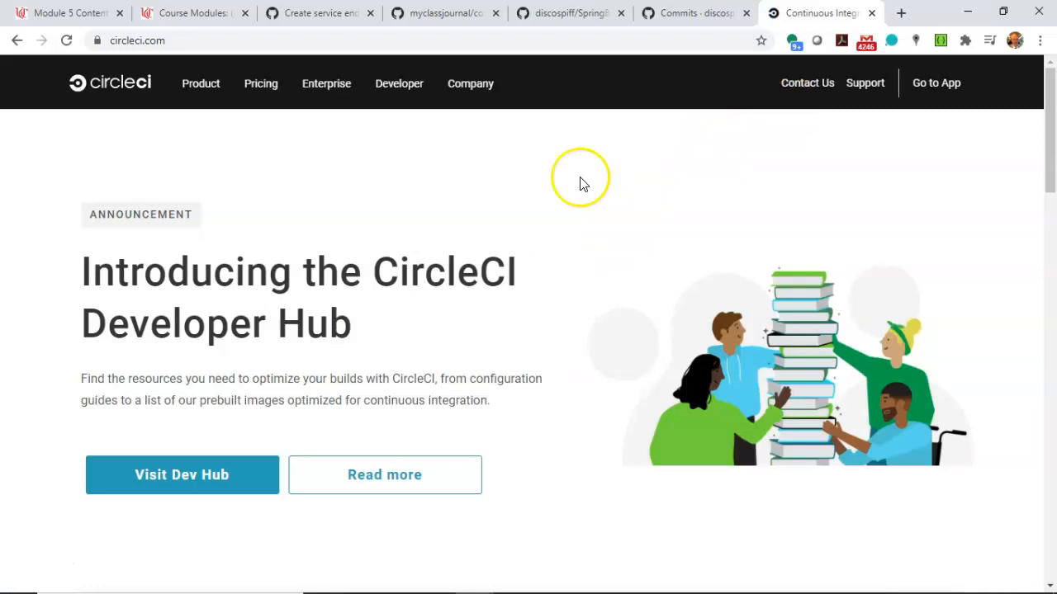
pyautogui.click(201, 83)
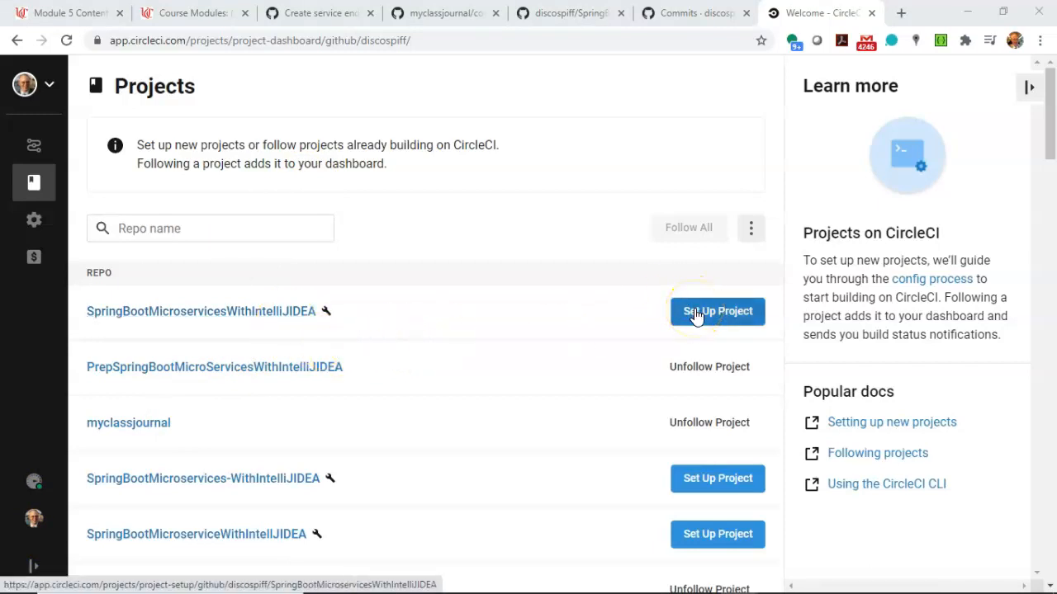
# Step: Set up SpringBootMicroservicesWithIntelliJIDEA and choose Maven (Java) as its sample config language
pyautogui.click(716, 311)
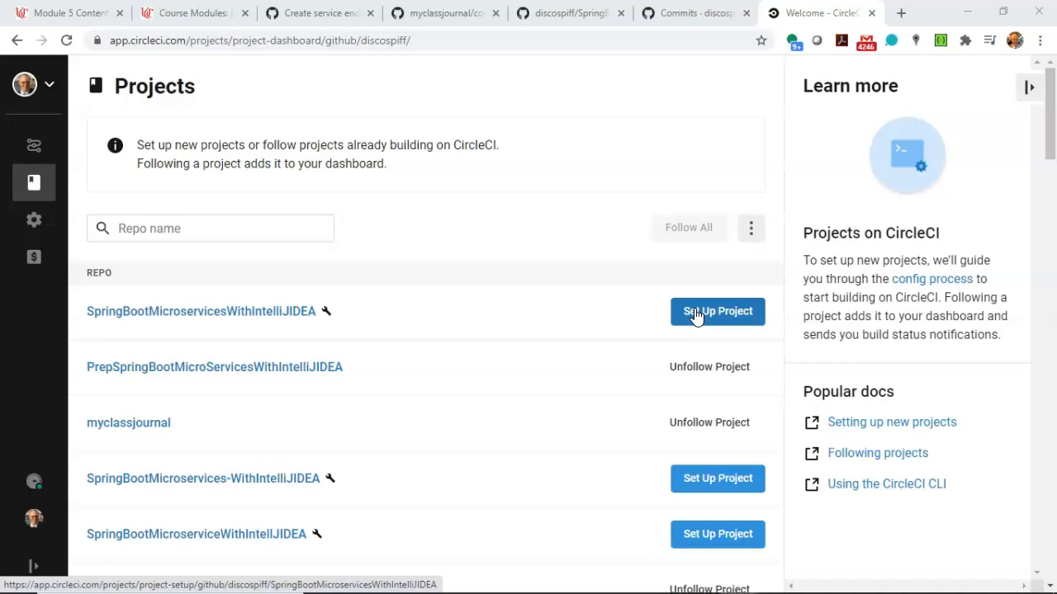
pyautogui.click(717, 310)
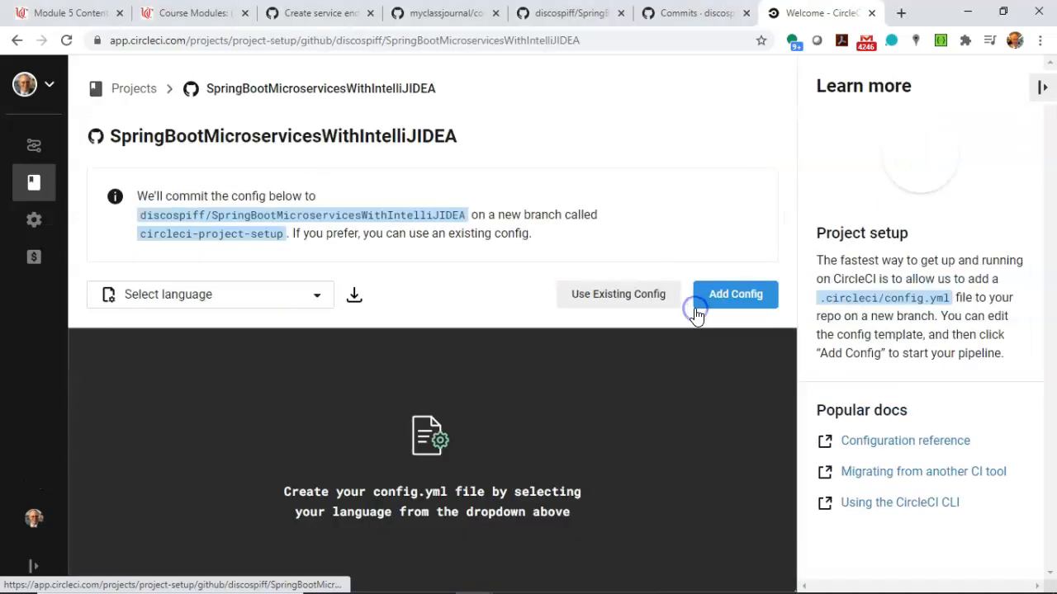
pyautogui.click(211, 294)
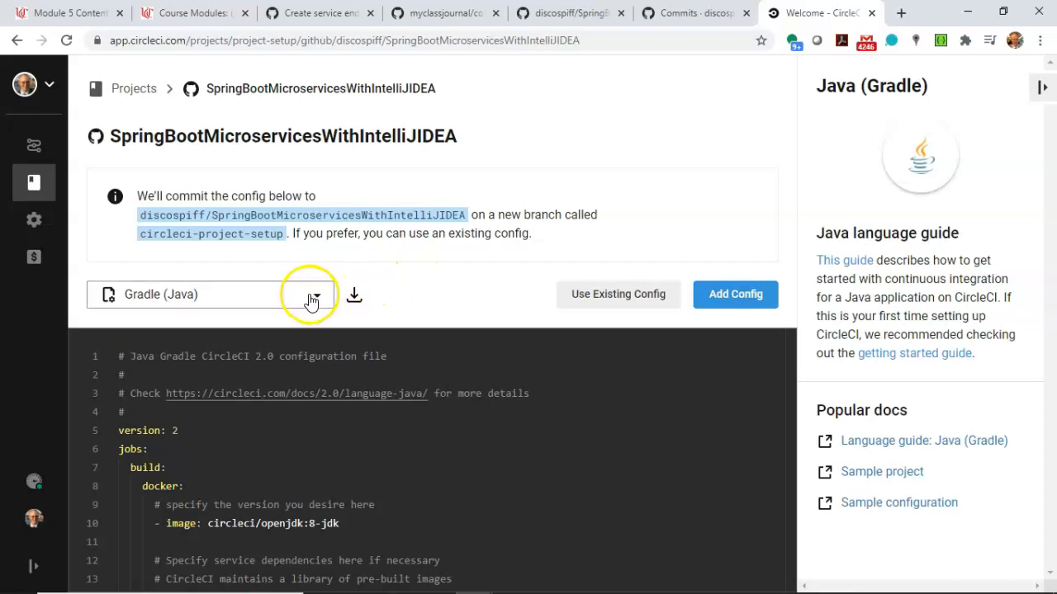
pyautogui.click(312, 294)
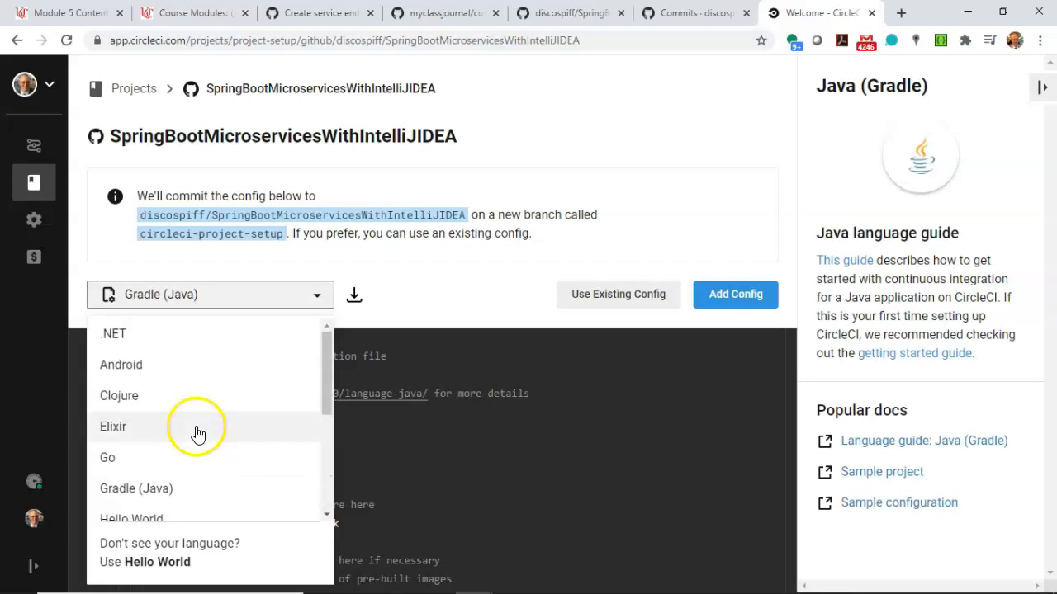
pyautogui.scroll(-3)
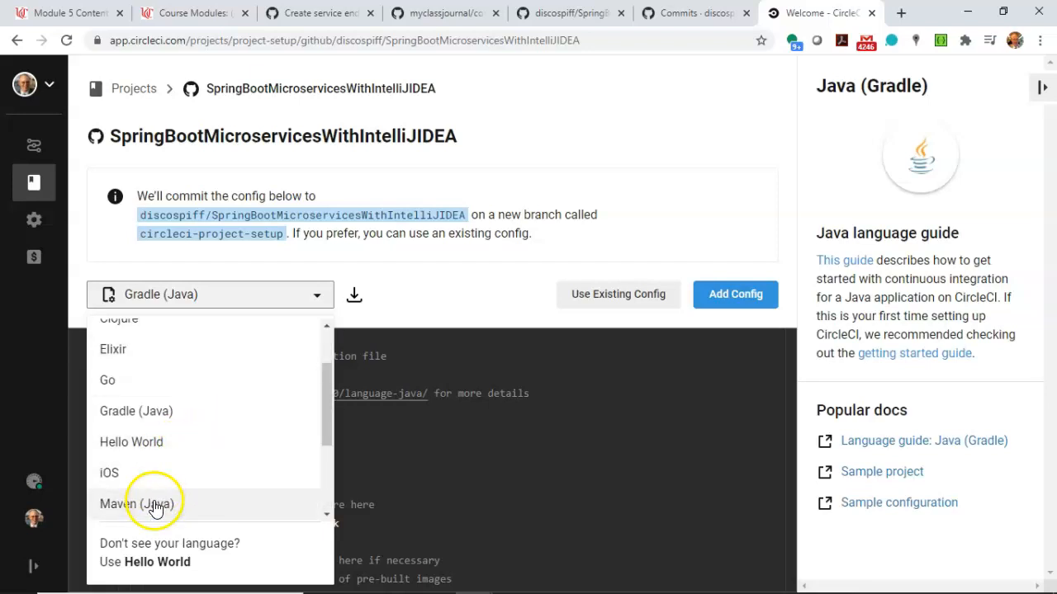
pyautogui.click(135, 503)
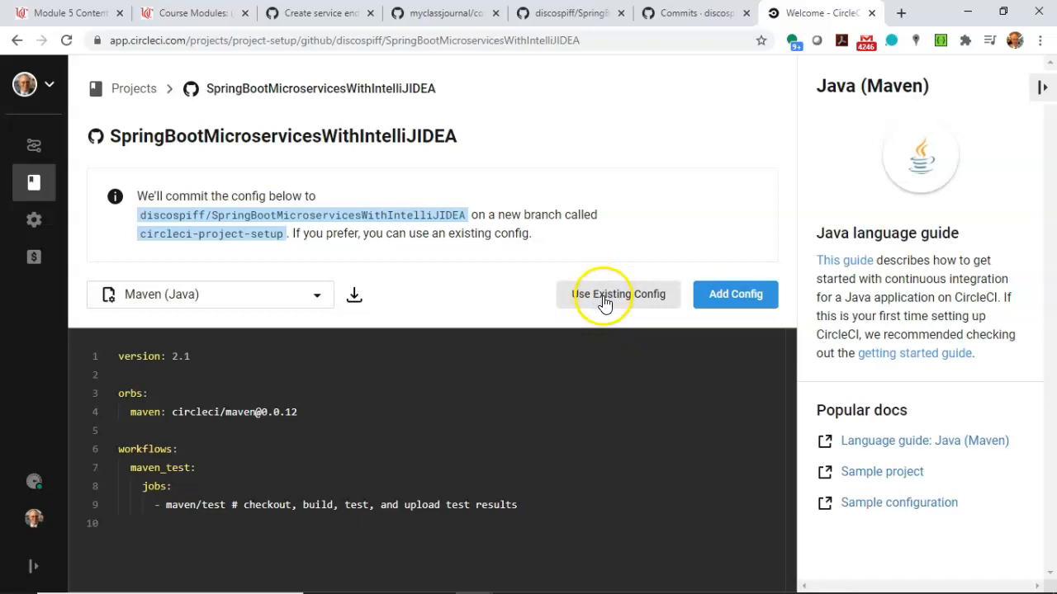
# Step: Use the existing config.yml in the repository and start building the project
pyautogui.click(618, 294)
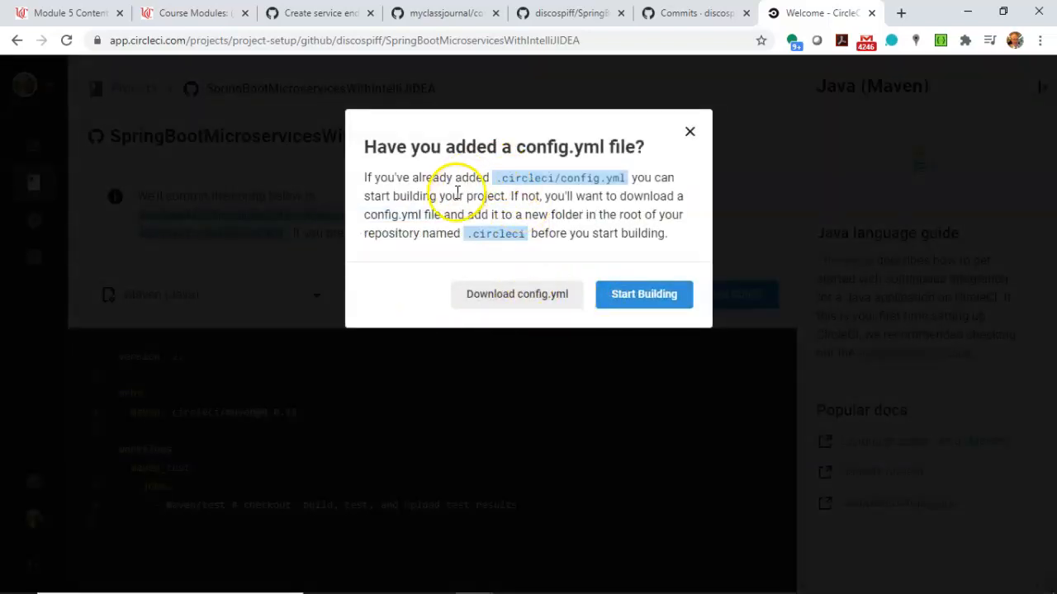
pyautogui.click(517, 294)
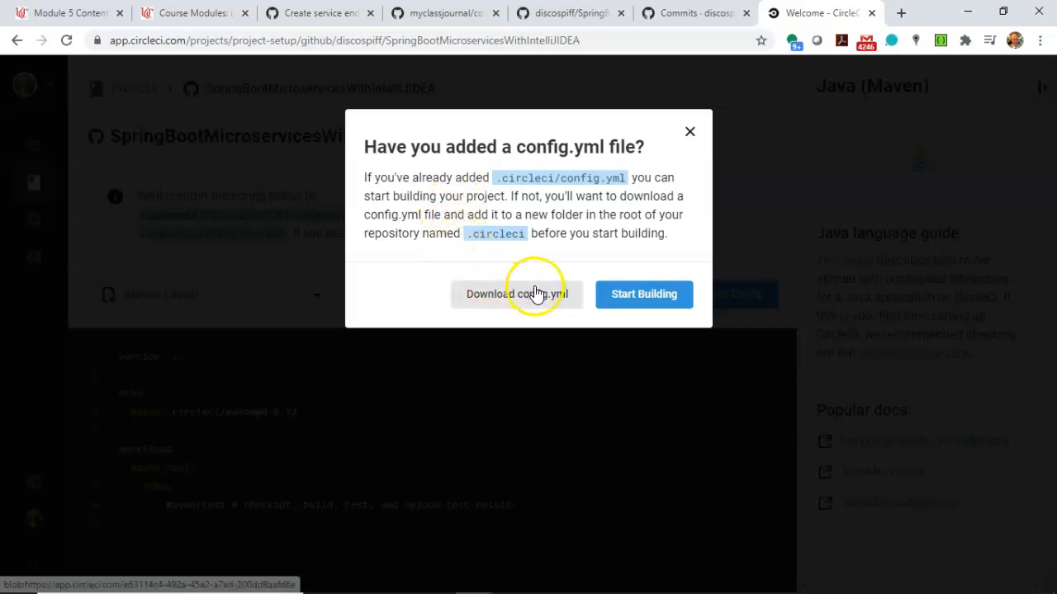
pyautogui.moveTo(644, 293)
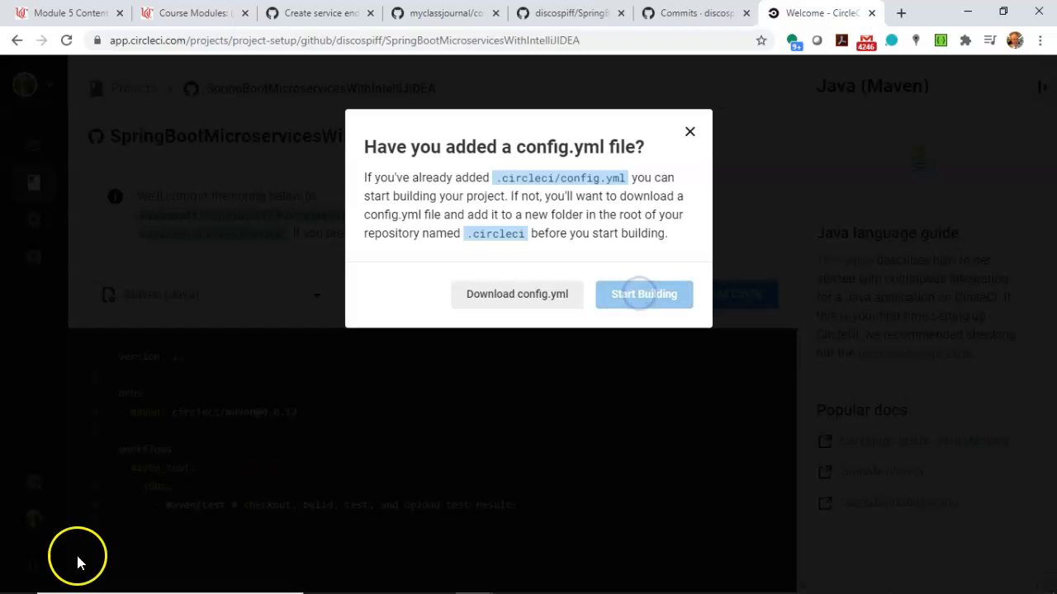
pyautogui.click(644, 294)
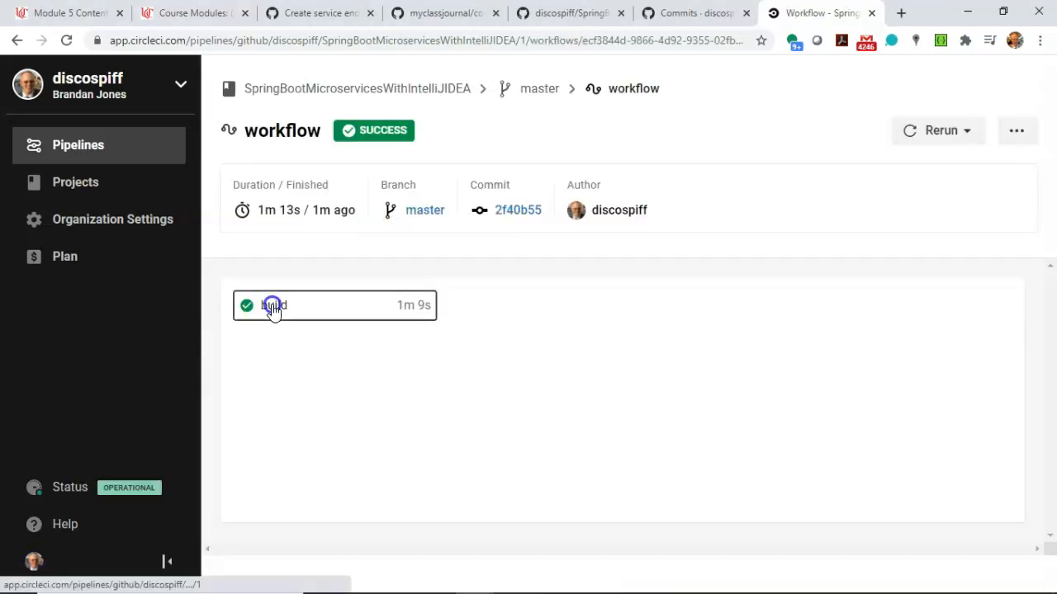
# Step: Review the build job's green steps and its Tests results showing 3 tests passing
pyautogui.click(274, 306)
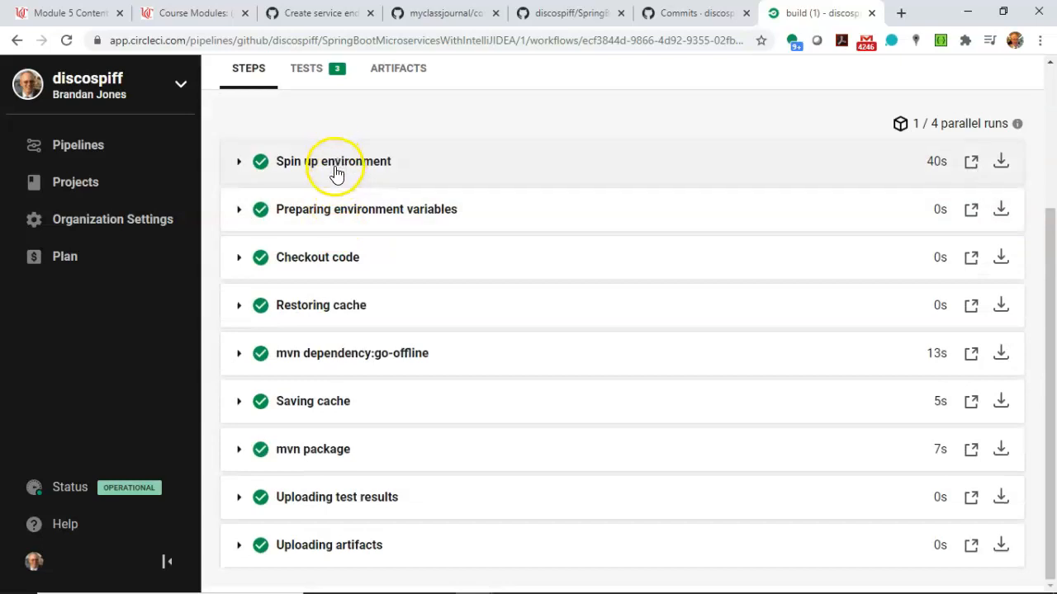
pyautogui.moveTo(353, 238)
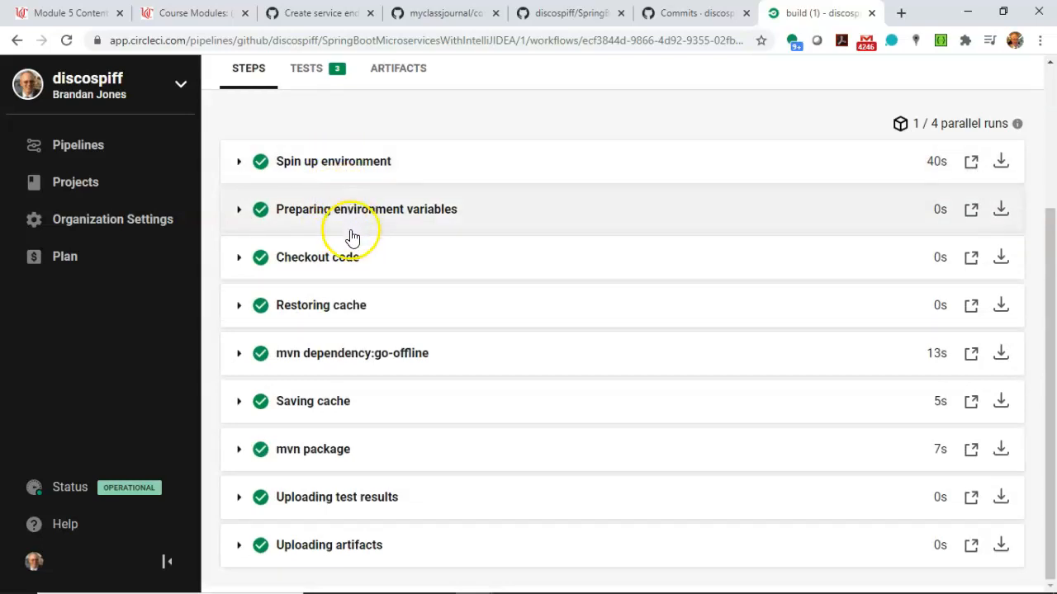
pyautogui.moveTo(366, 353)
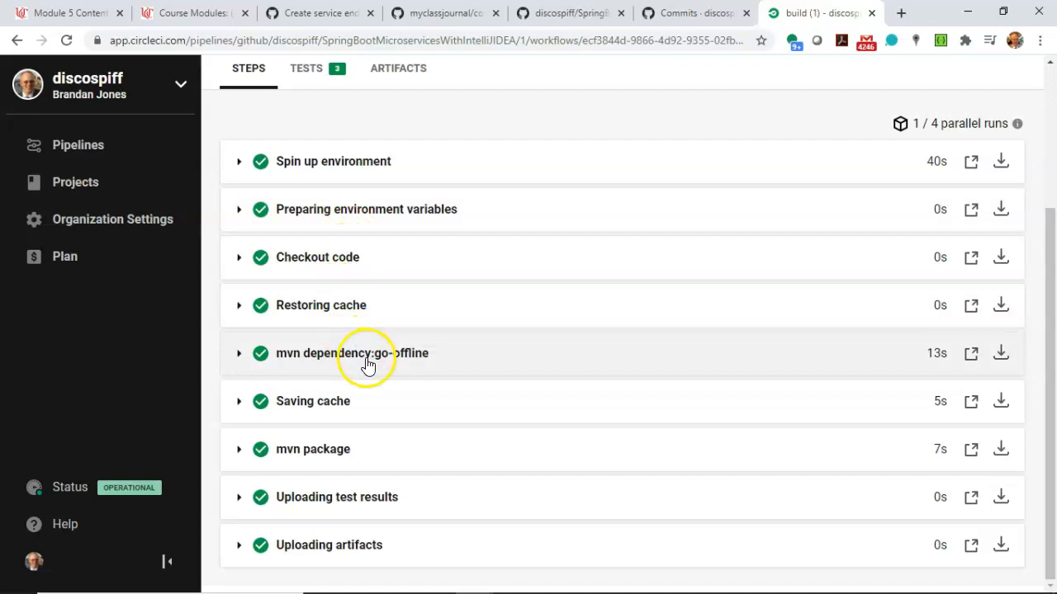
pyautogui.moveTo(353, 401)
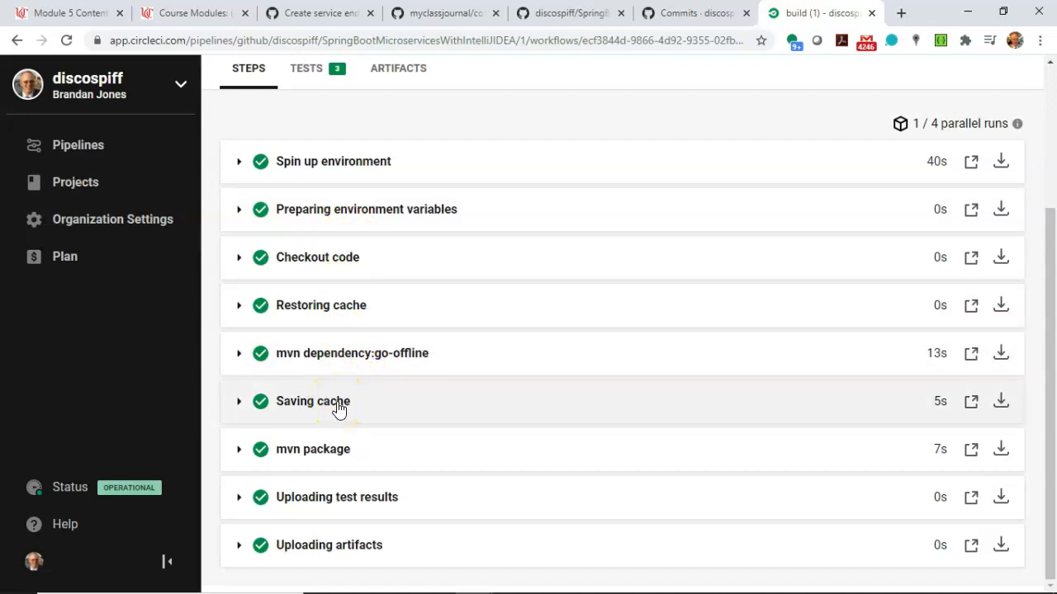
pyautogui.moveTo(350, 449)
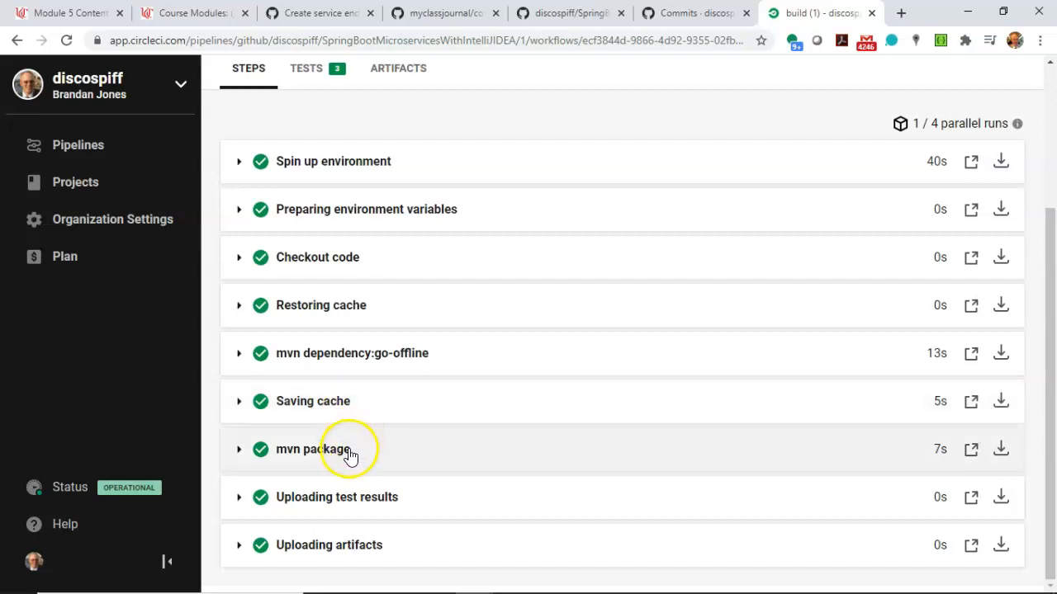
pyautogui.moveTo(350, 504)
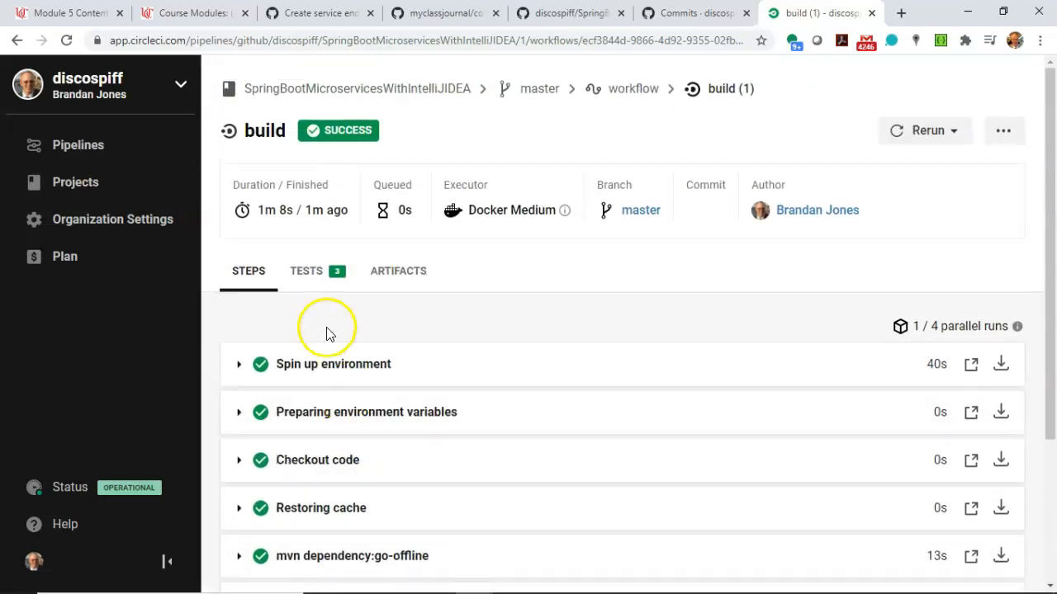
pyautogui.click(307, 271)
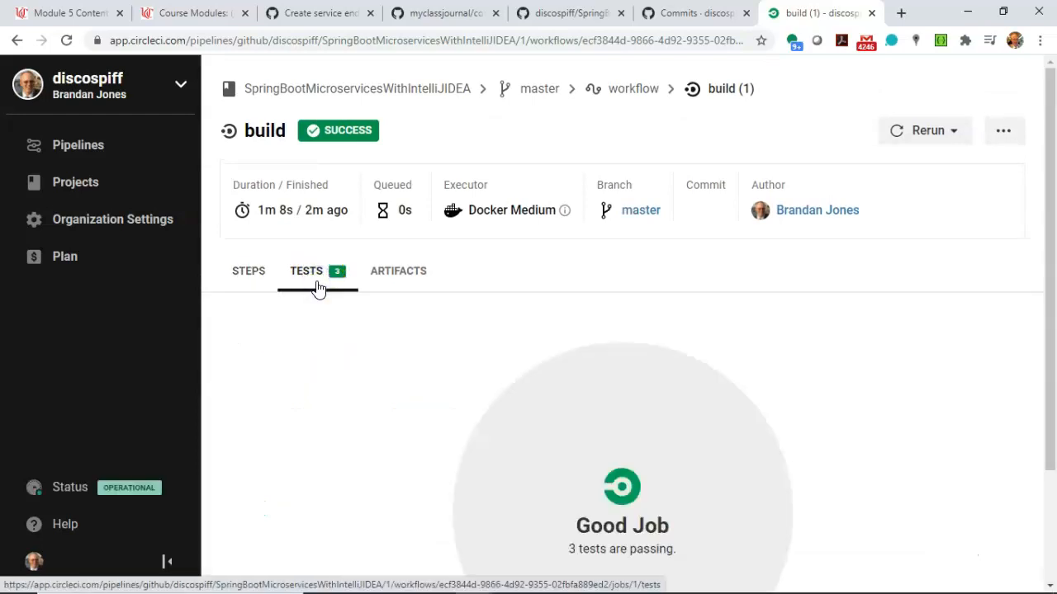
pyautogui.scroll(-3)
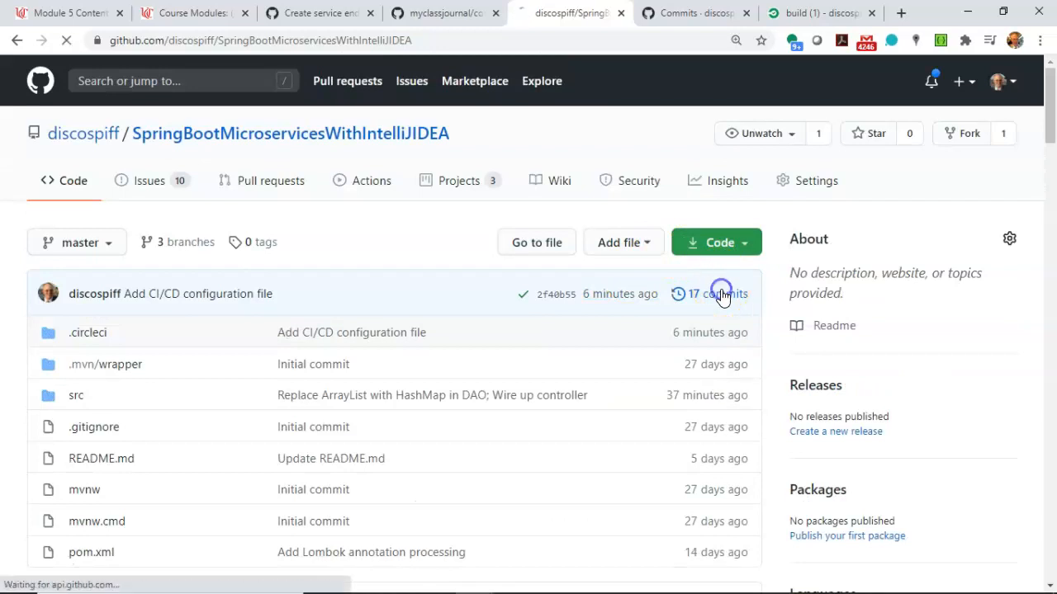
# Step: Show the master commit history with 'Add CI/CD configuration file' as the latest commit
pyautogui.click(715, 294)
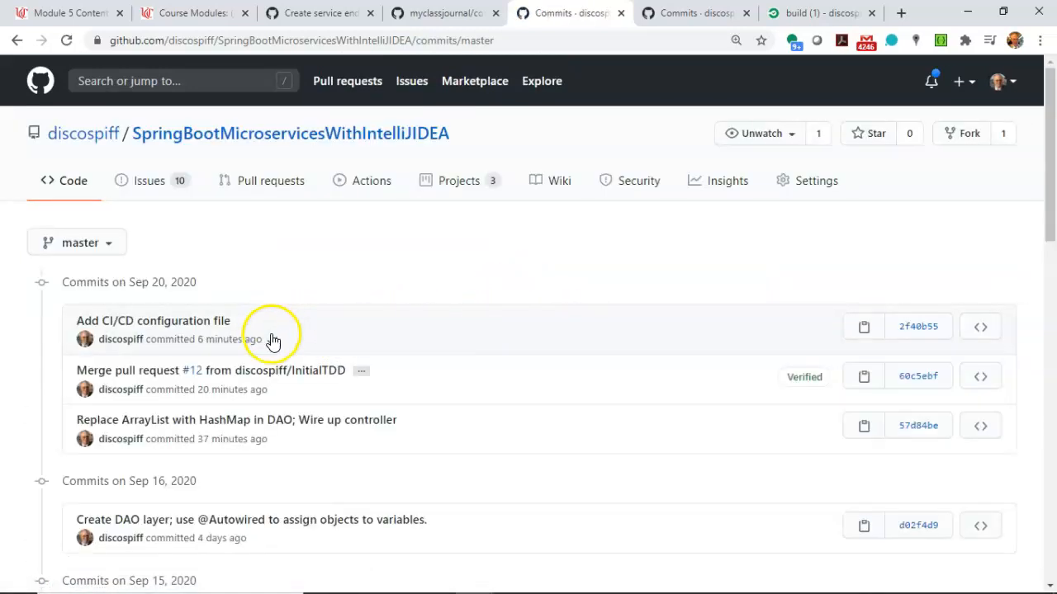
pyautogui.moveTo(279, 344)
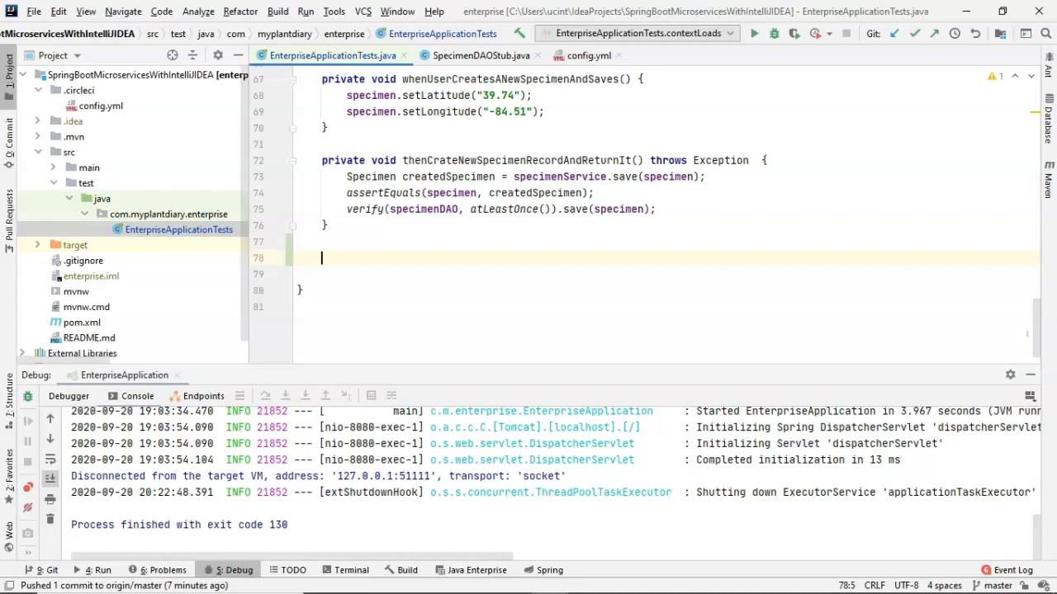
pyautogui.write('@')
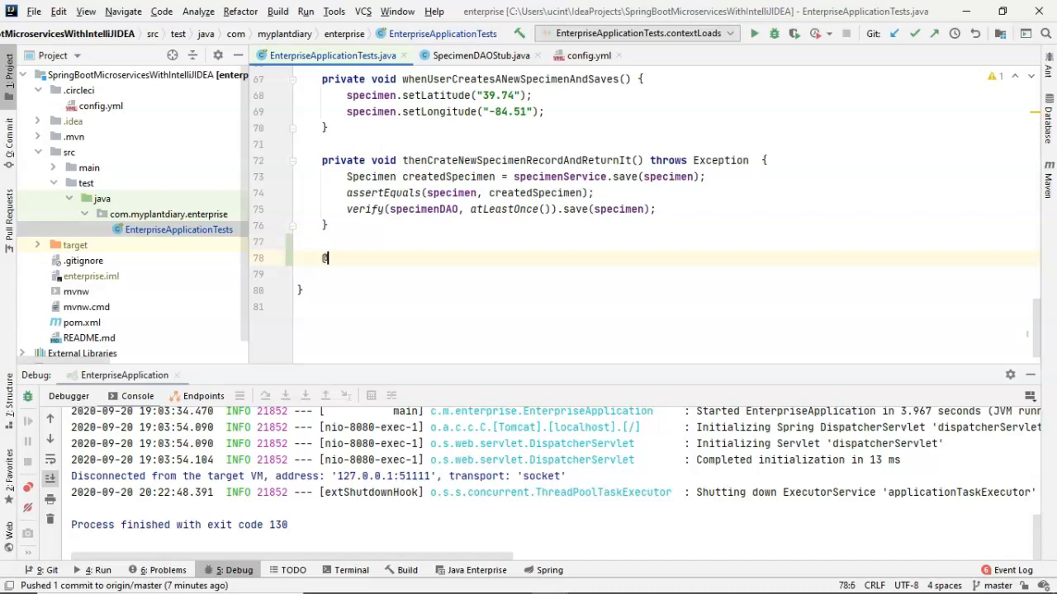
pyautogui.write('@Test')
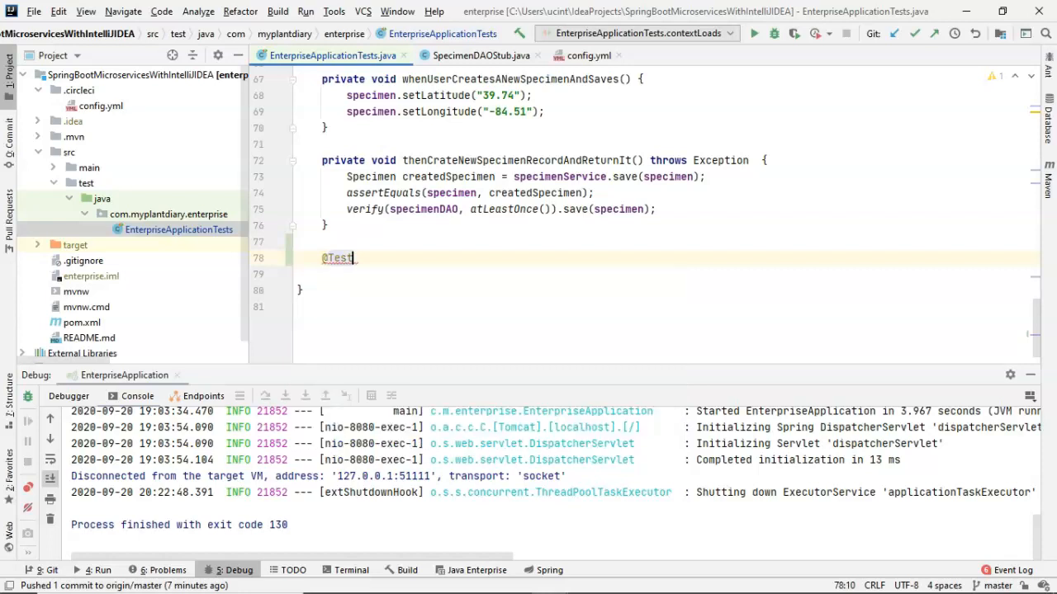
pyautogui.write('v')
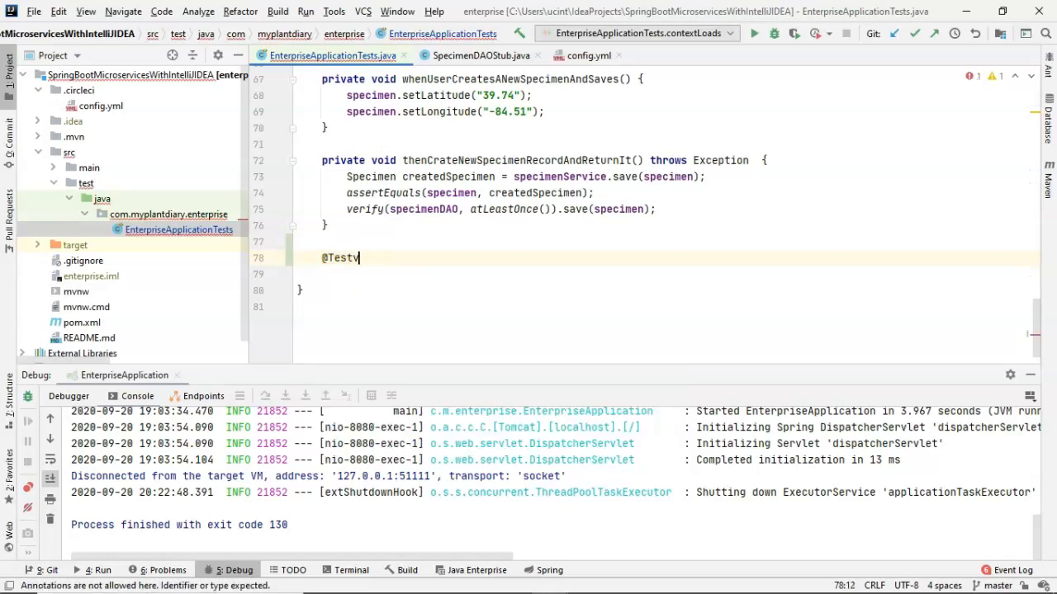
pyautogui.write('void thisTest')
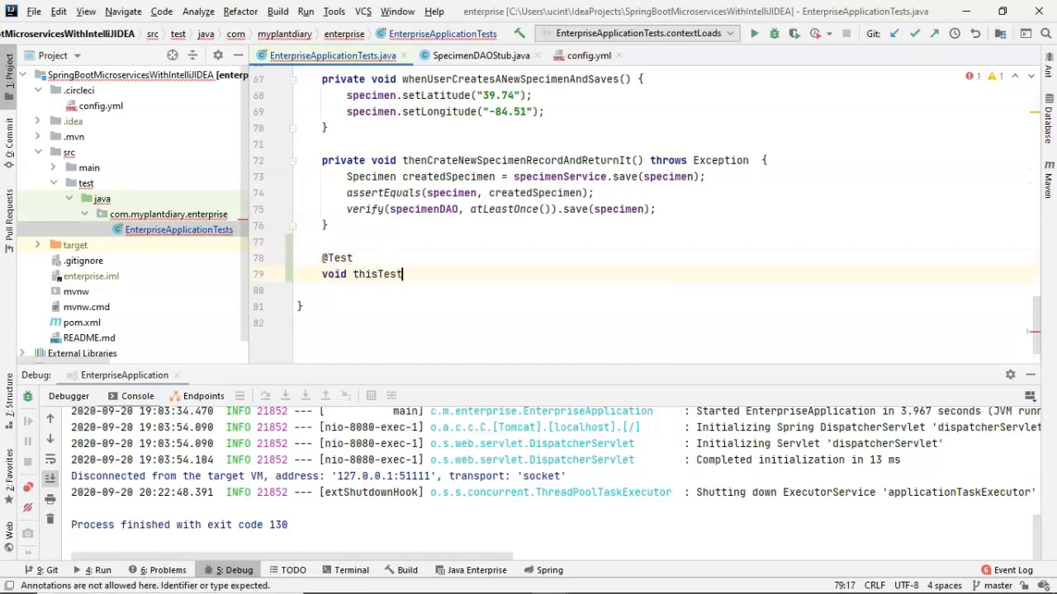
pyautogui.write('_ShouldFail() {')
pyautogui.click(662, 291)
pyautogui.write('ases')
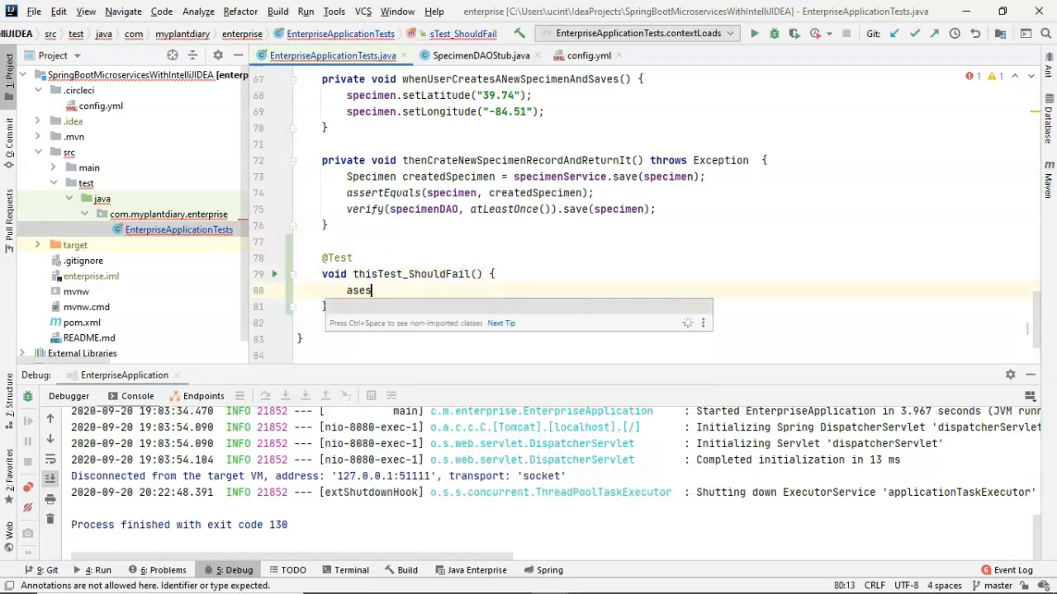
pyautogui.write('assertEqual')
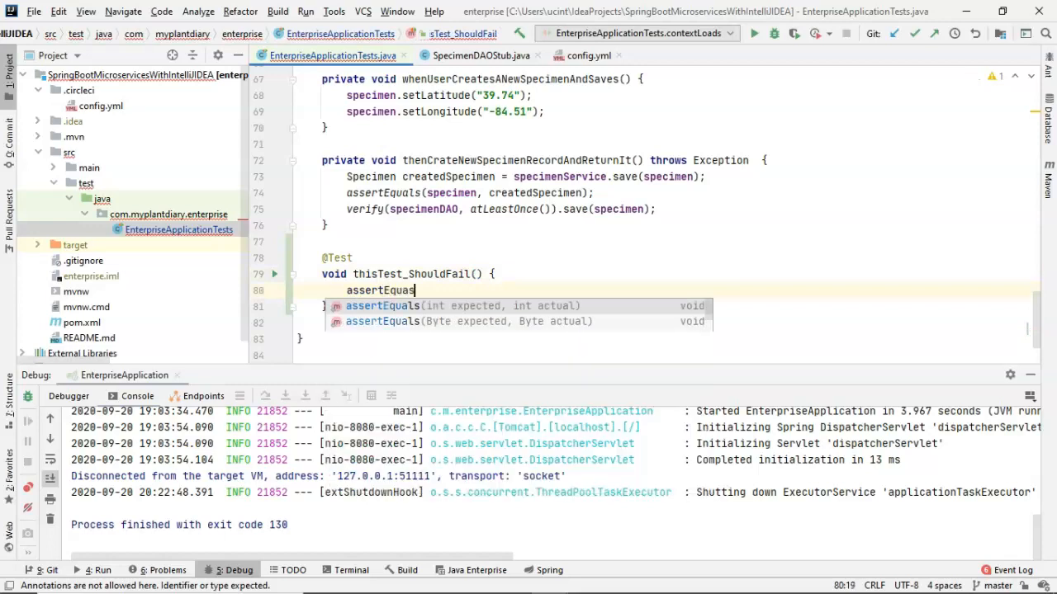
pyautogui.write('(4,')
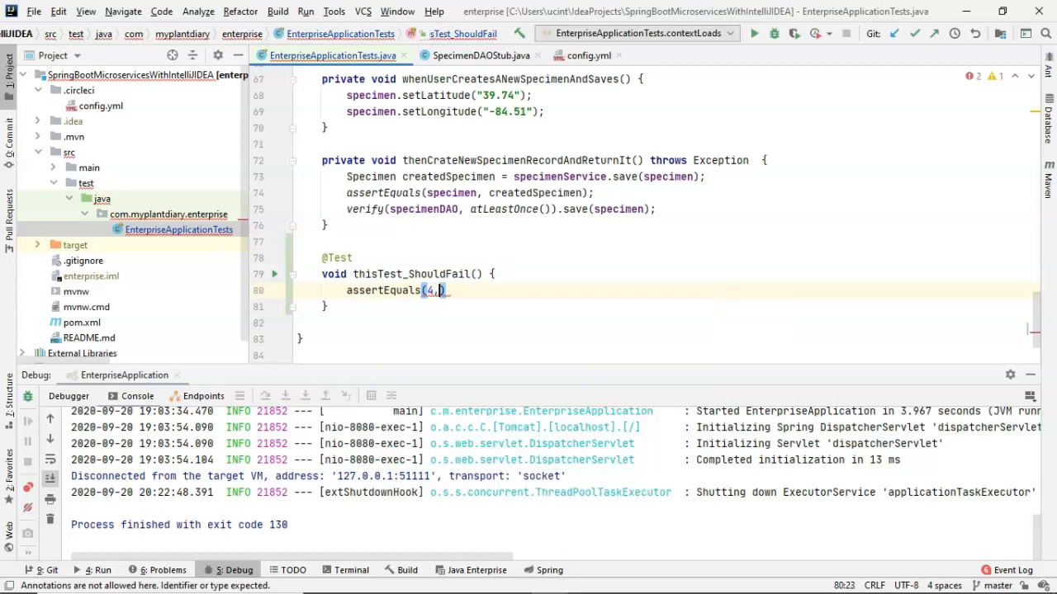
pyautogui.write('1+2);')
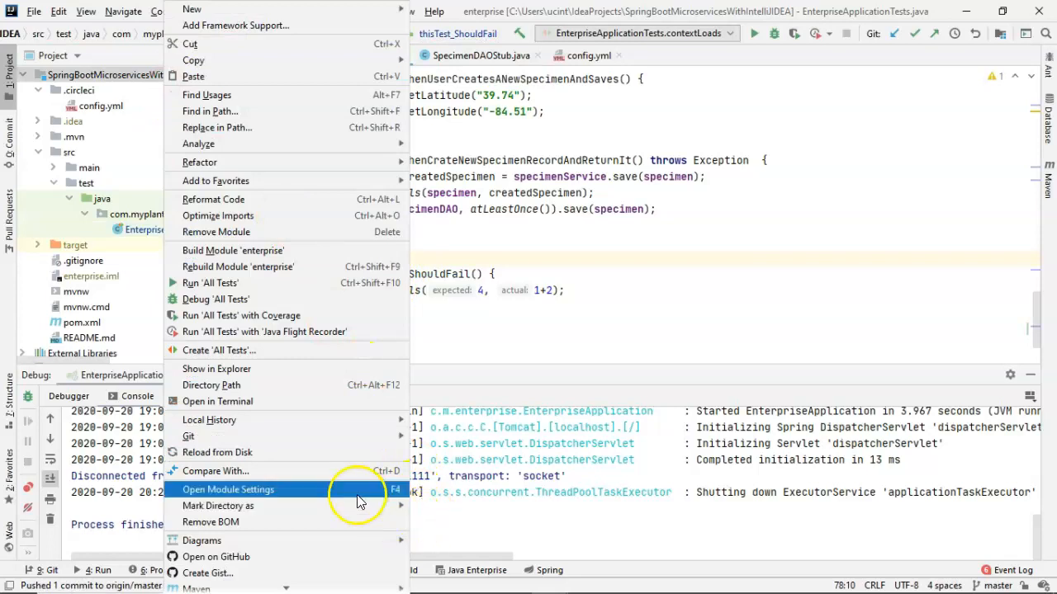
pyautogui.moveTo(188, 435)
pyautogui.write('A')
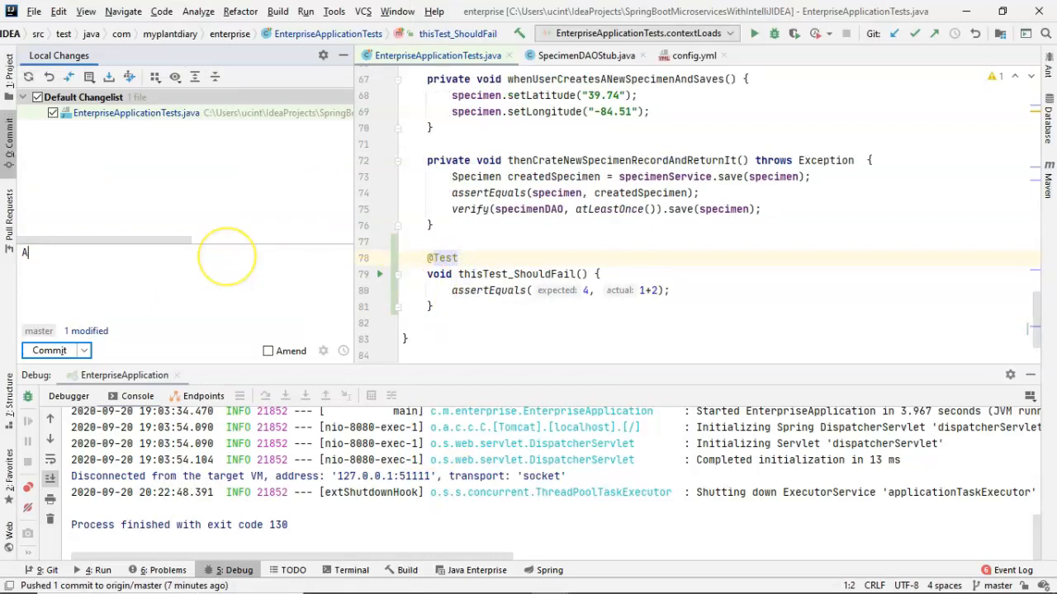
# Step: Commit and push the change with the message 'Add a failing test'
pyautogui.write('dd a failing test')
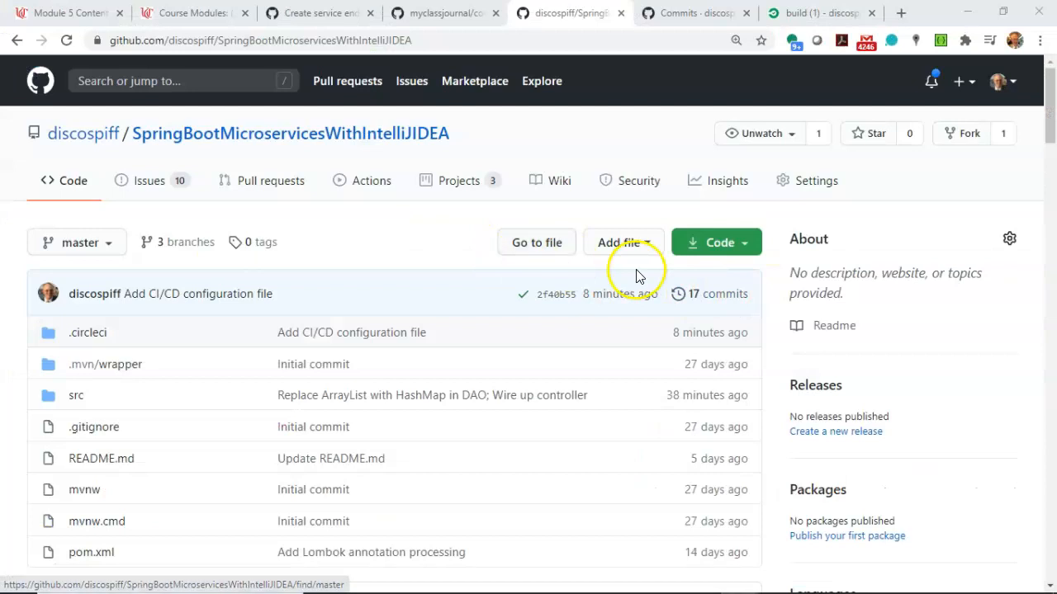
# Step: From the commit history, follow the 'Add a failing test' pending check into its CircleCI build
pyautogui.click(715, 294)
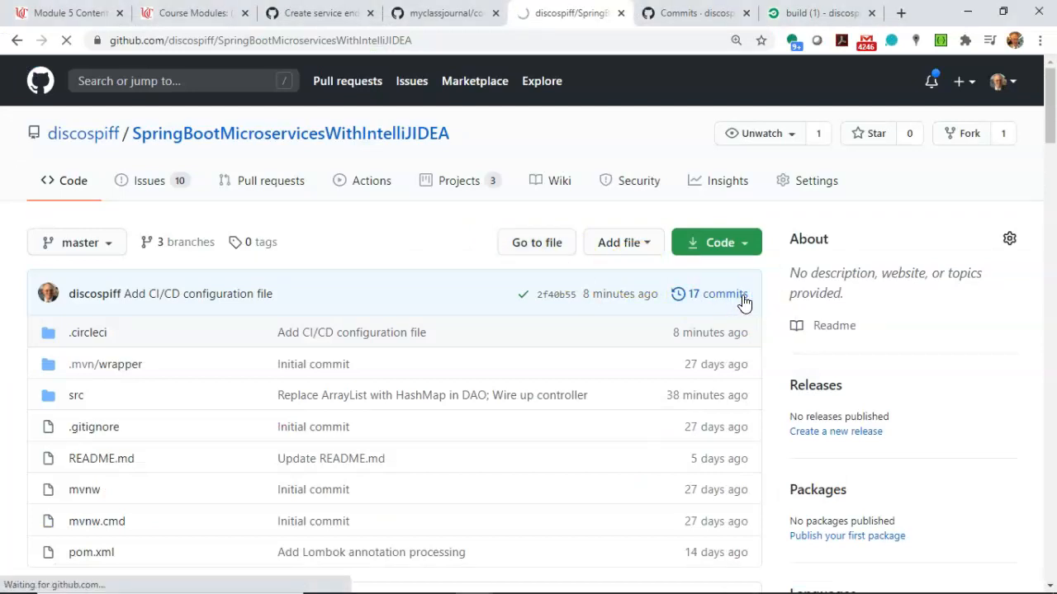
pyautogui.click(713, 294)
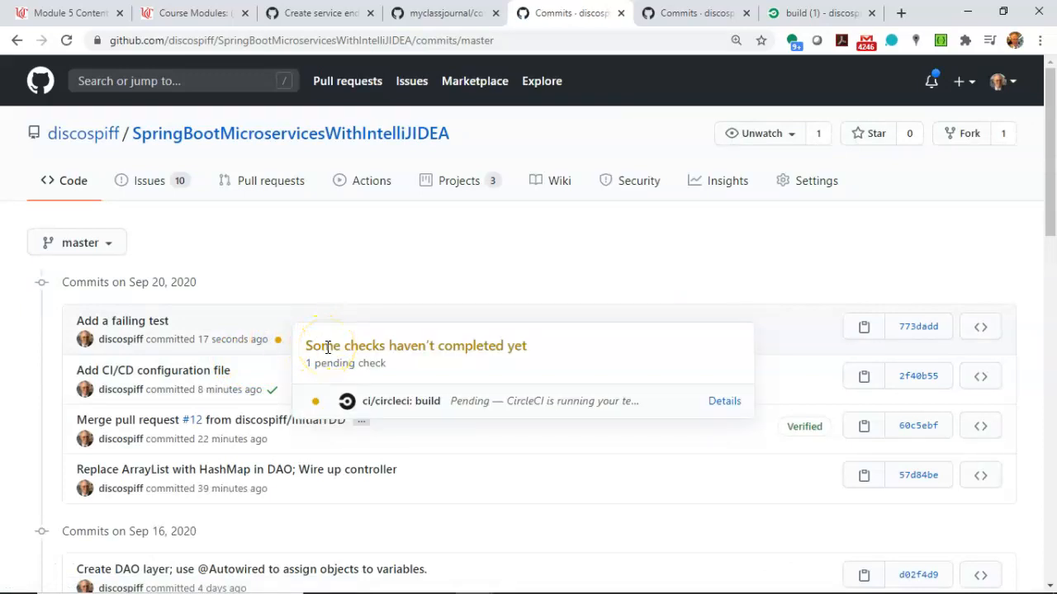
pyautogui.moveTo(723, 406)
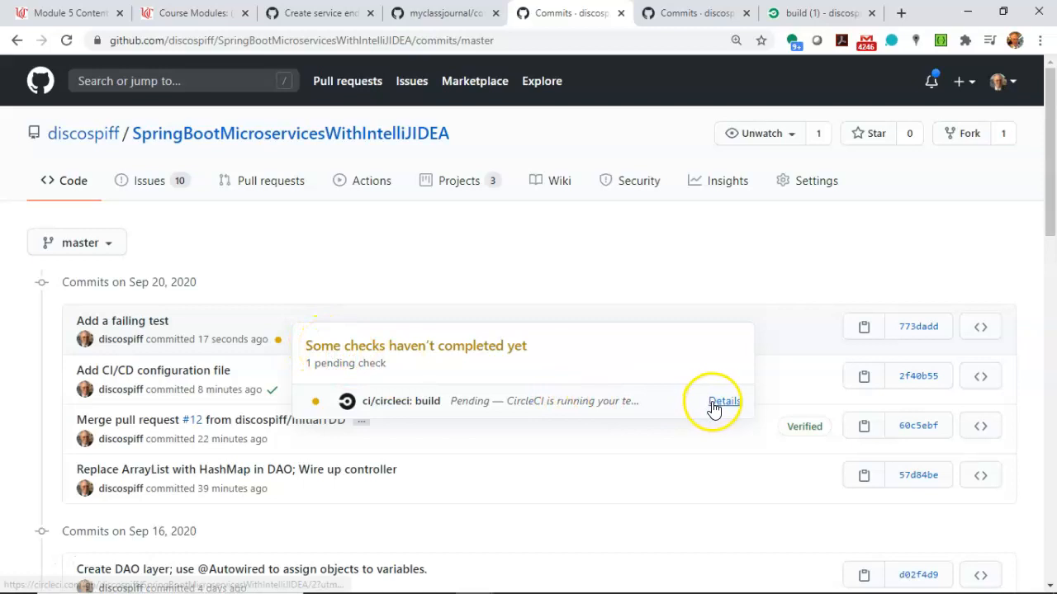
pyautogui.click(723, 401)
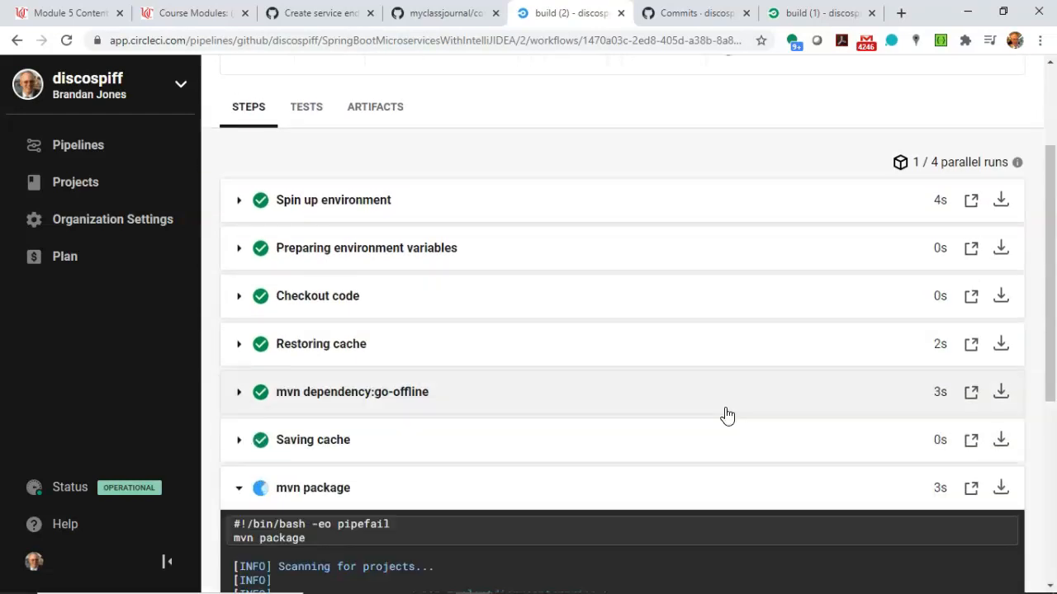
# Step: Review the failed mvn package output and show thisTest_ShouldFail as 1 of 4 tests failing
pyautogui.scroll(-3)
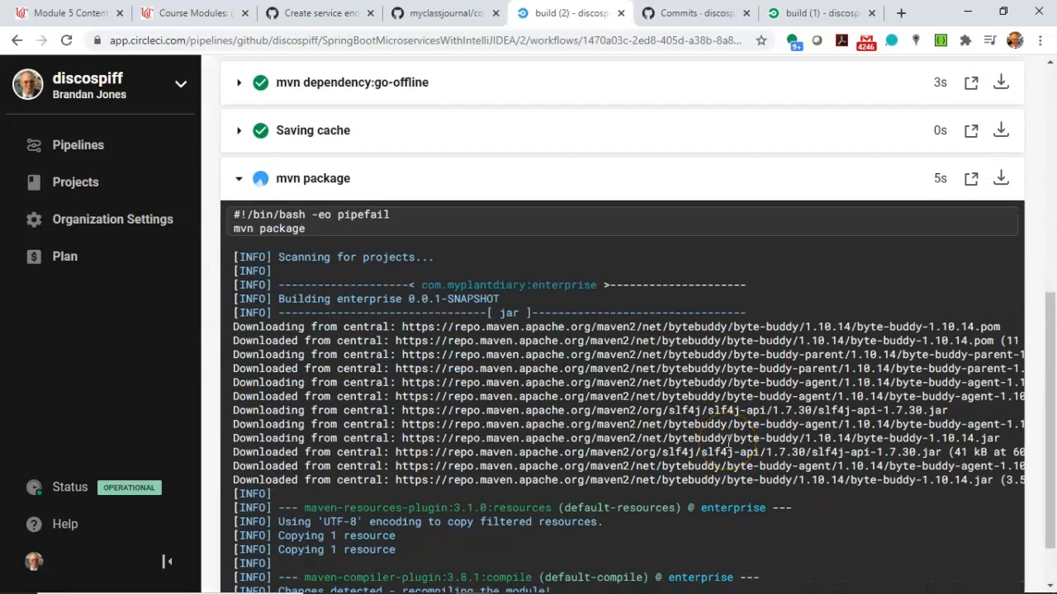
pyautogui.scroll(-3)
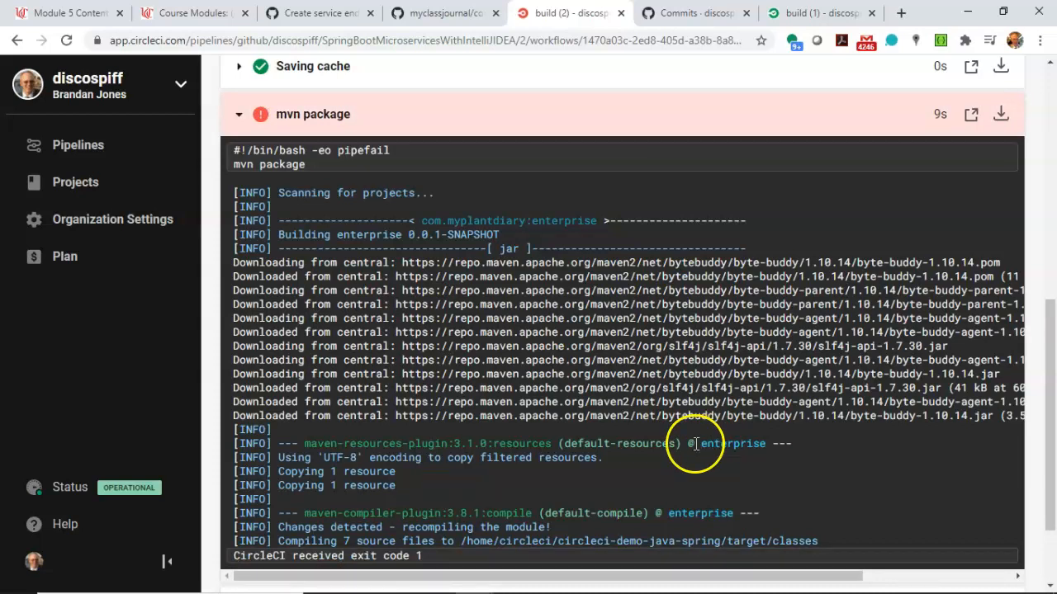
pyautogui.scroll(-3)
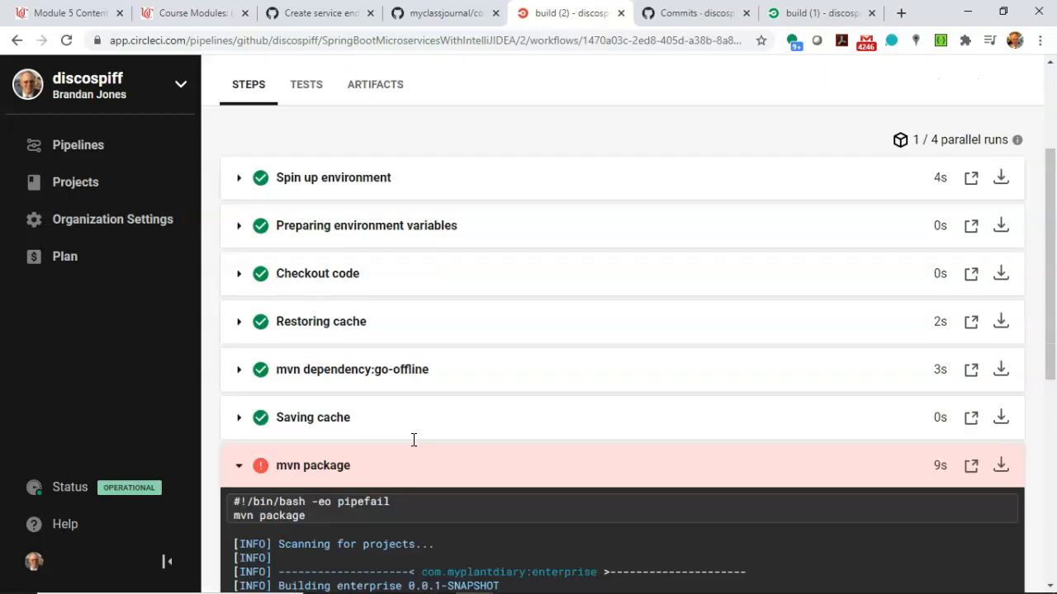
pyautogui.click(305, 270)
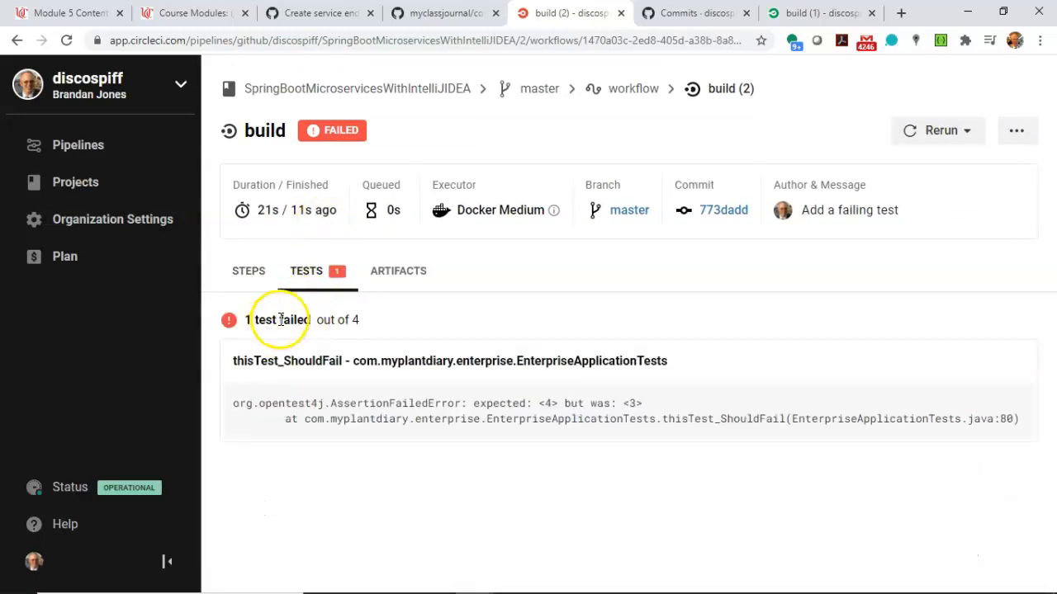
pyautogui.moveTo(405, 29)
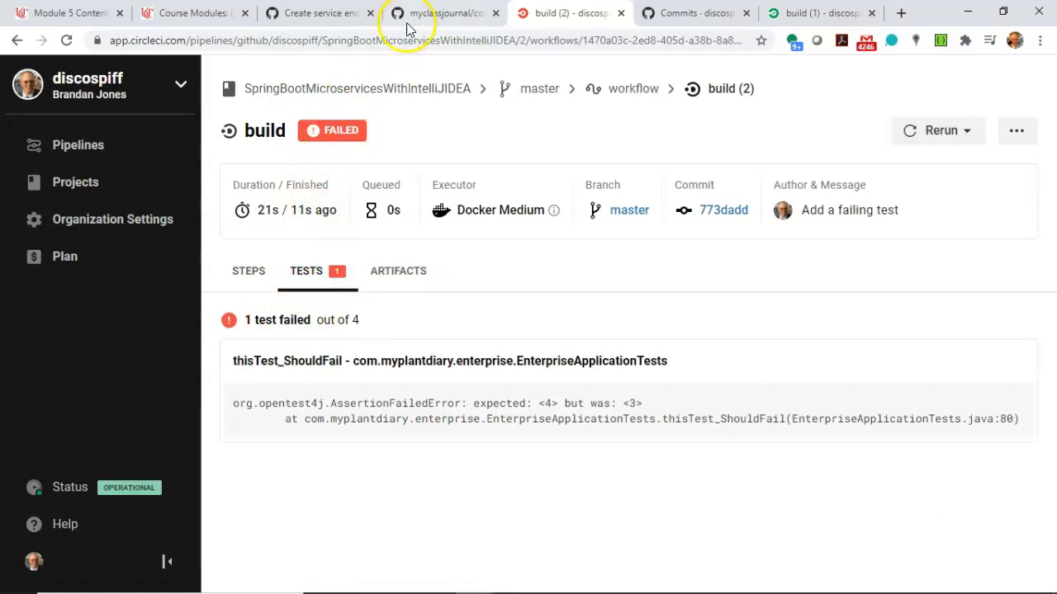
# Step: From the repository's 18-commit history, follow 'Fix failing unit test' green check to its CircleCI build
pyautogui.click(317, 13)
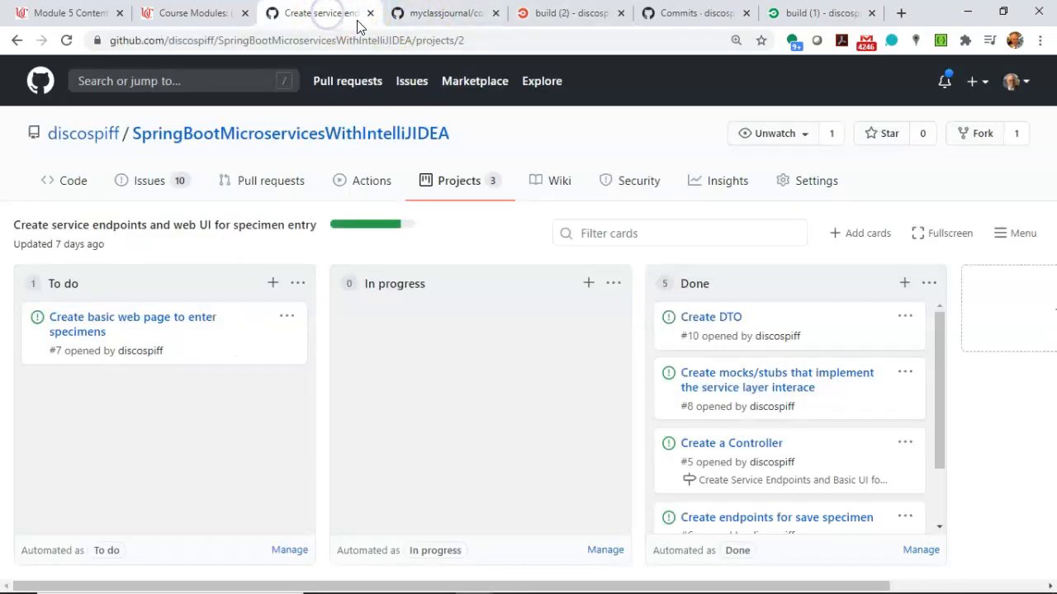
pyautogui.click(570, 13)
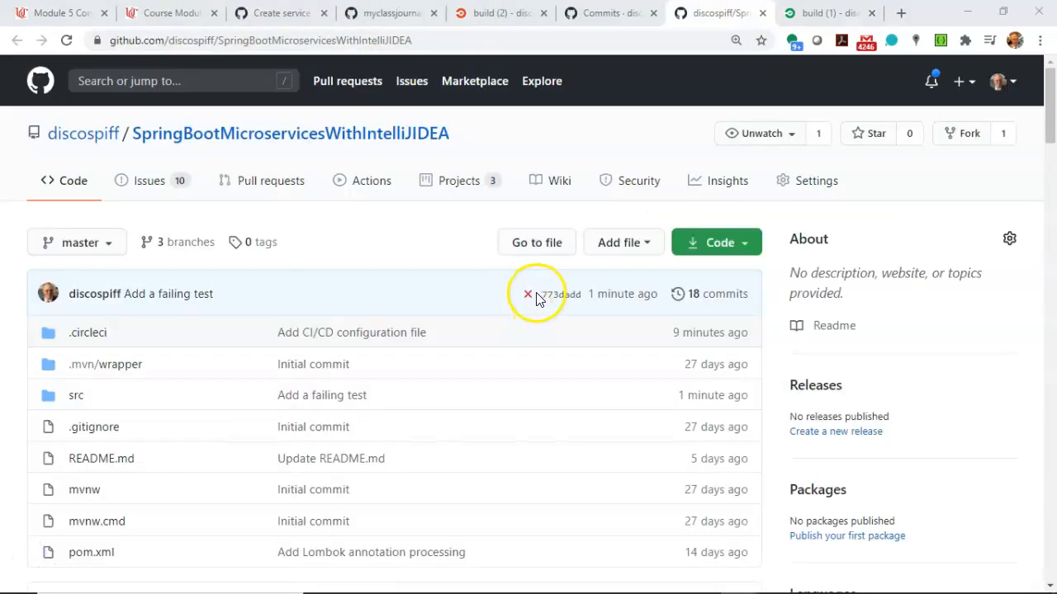
pyautogui.moveTo(726, 294)
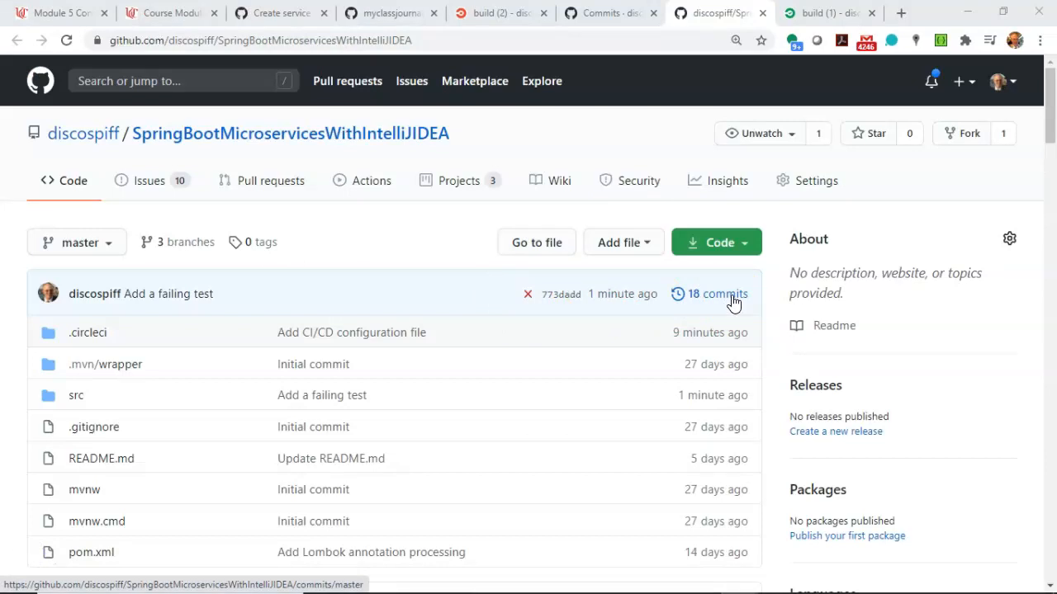
pyautogui.click(715, 294)
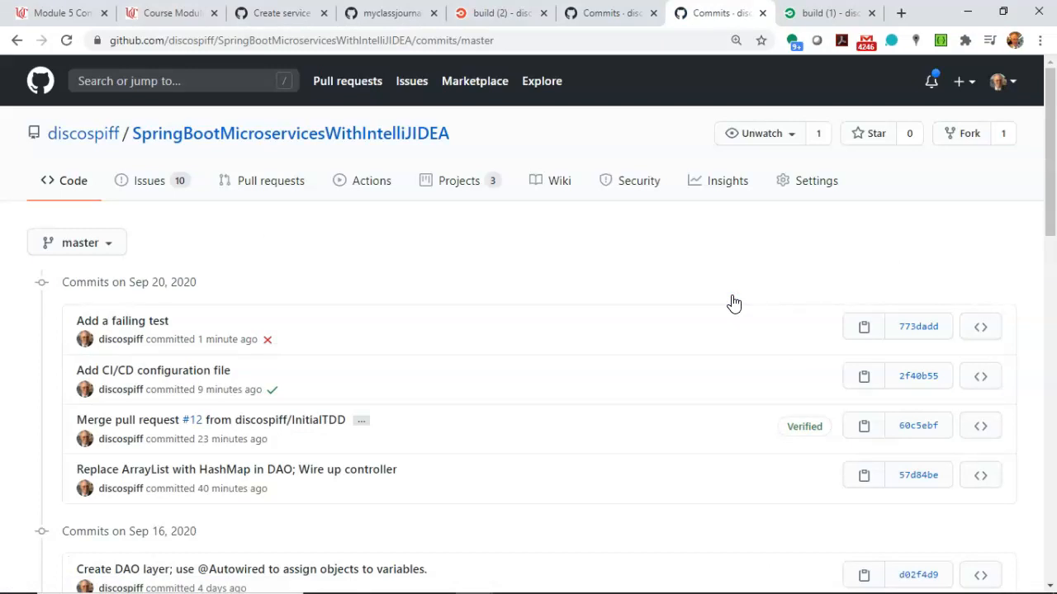
pyautogui.moveTo(274, 366)
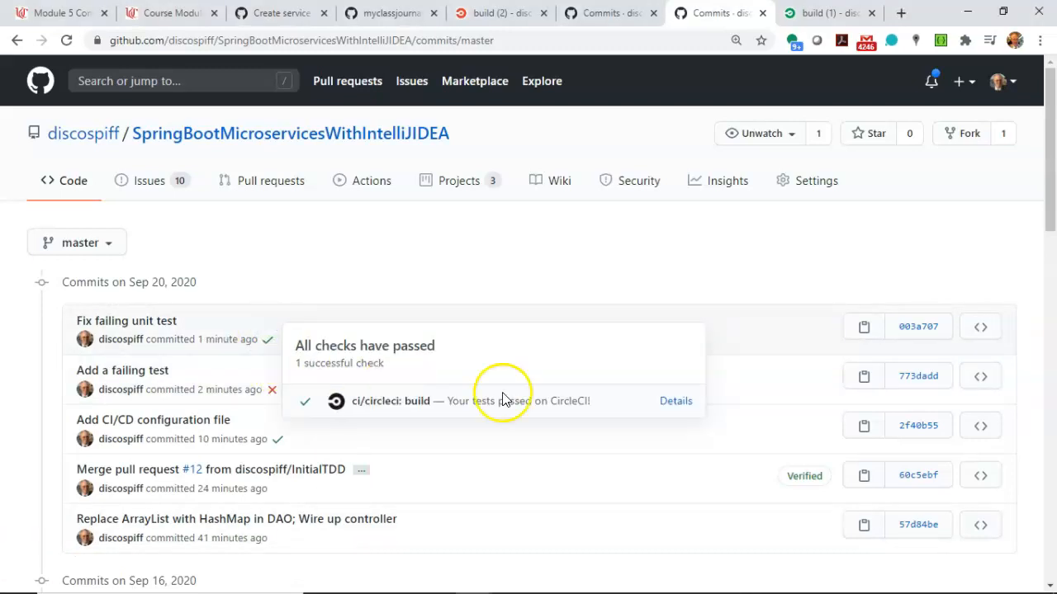
pyautogui.click(675, 401)
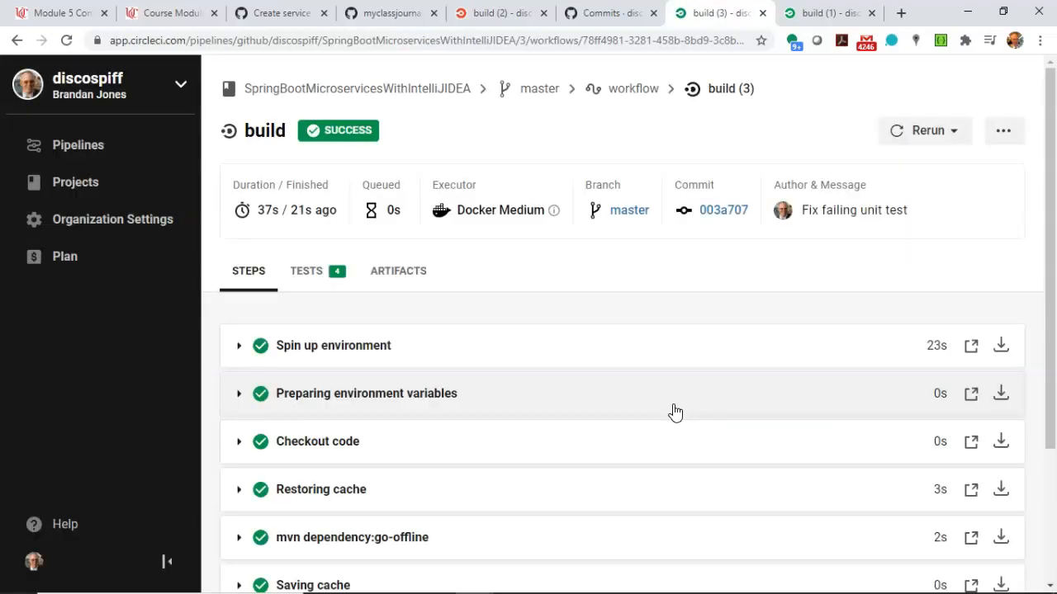
# Step: Show the passing build's test results reporting 'Good Job, 4 tests are passing'
pyautogui.scroll(-3)
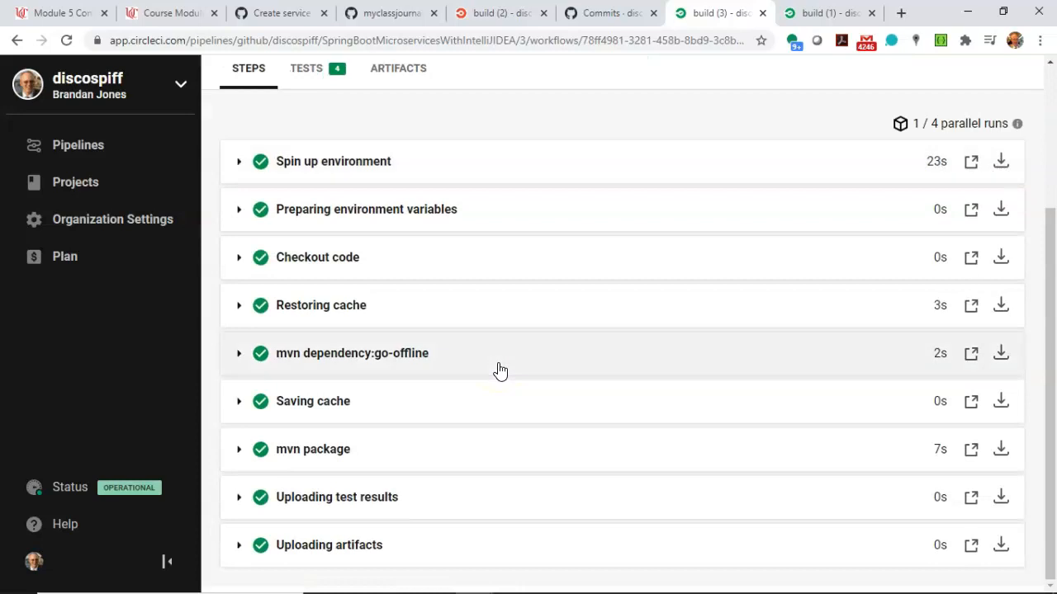
pyautogui.click(307, 271)
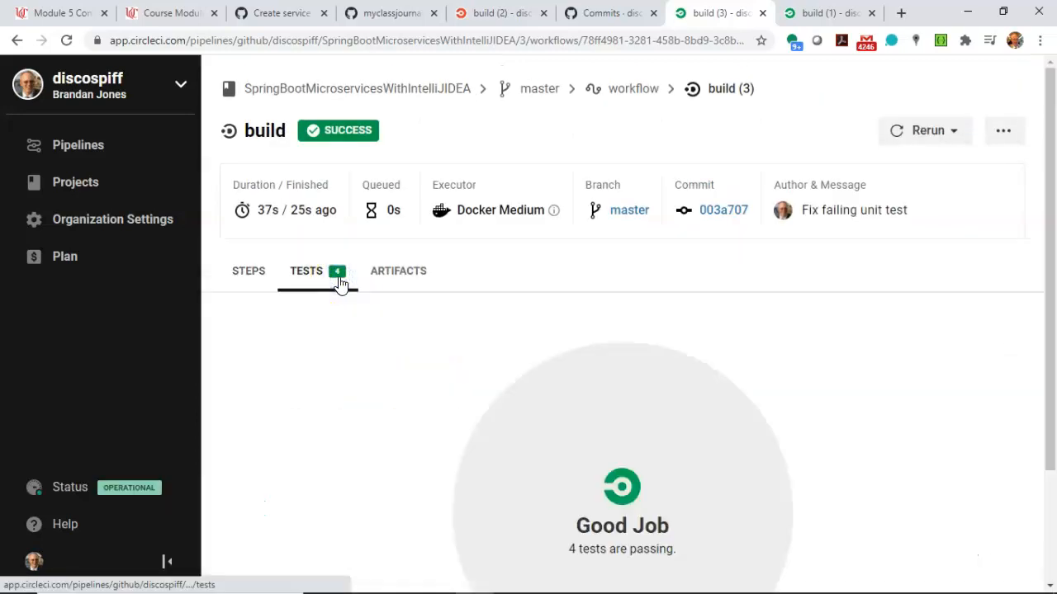
pyautogui.scroll(-3)
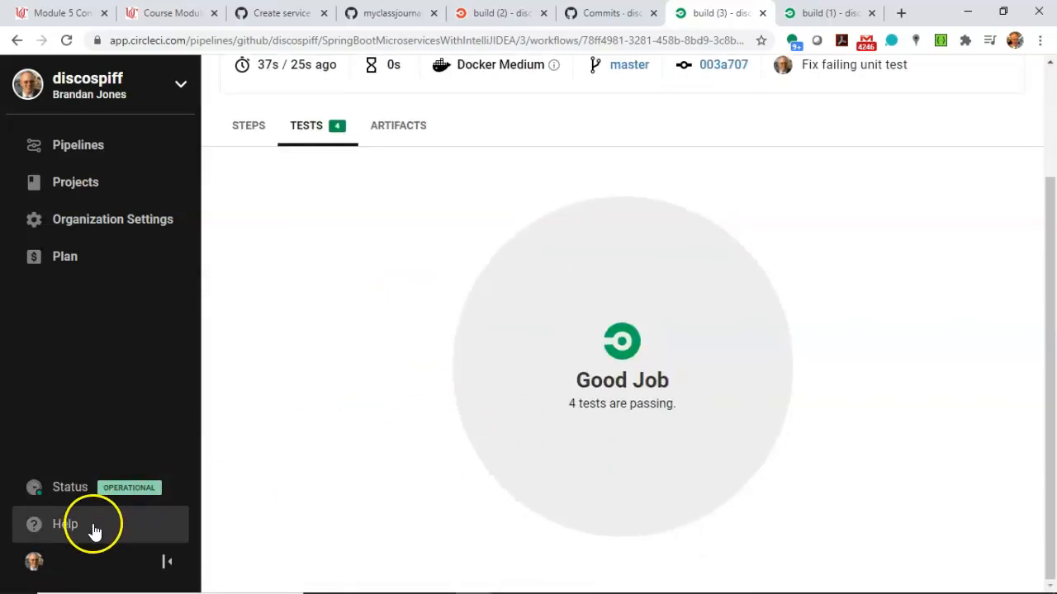